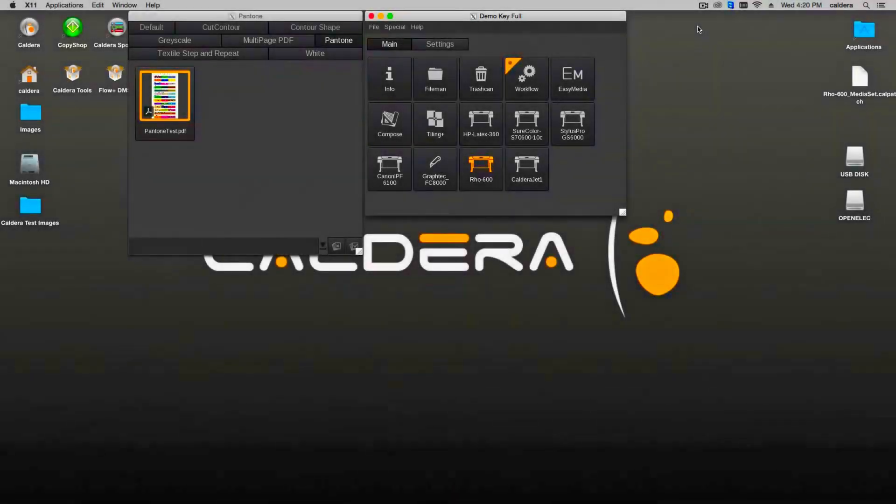
Step: Open the Rho-600 printer's job settings from the printer list
{"action": "left_click", "coordinate": [480, 170]}
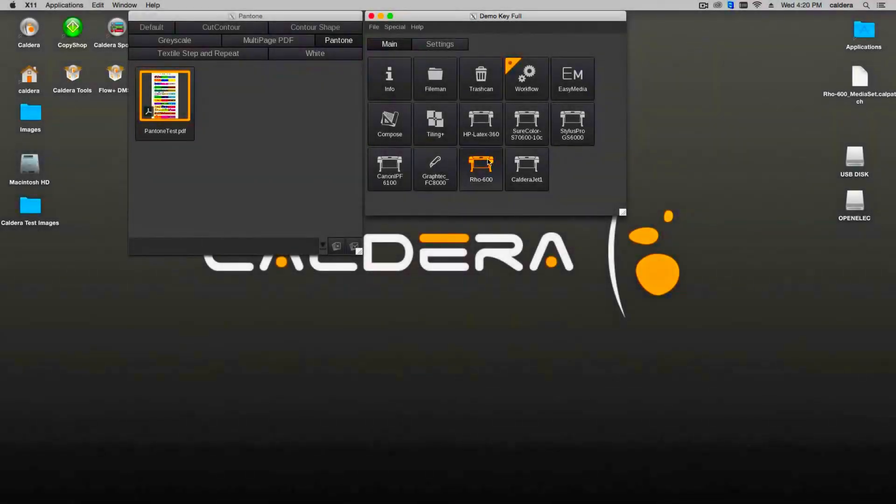
{"action": "left_click", "coordinate": [481, 166]}
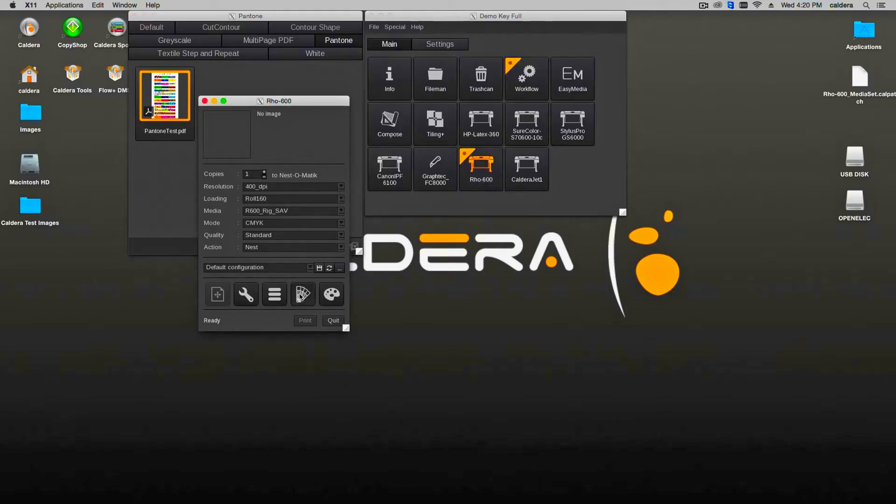
{"action": "mouse_move", "coordinate": [303, 294]}
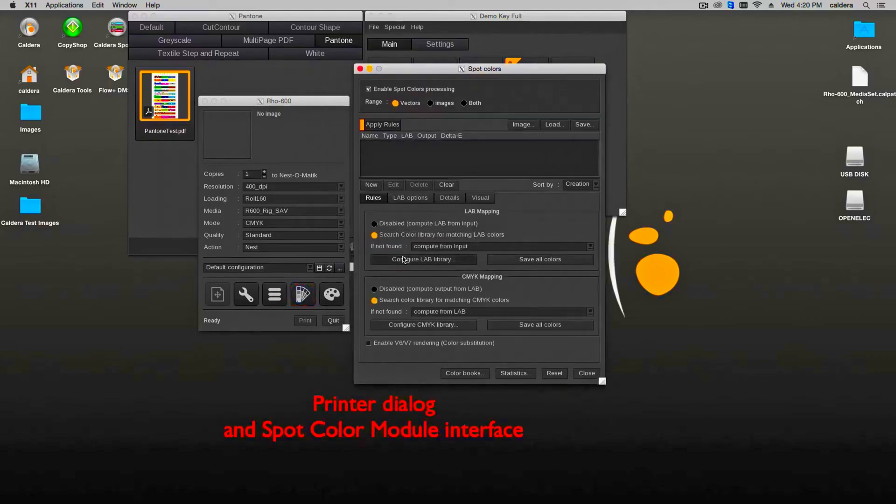
{"action": "left_click", "coordinate": [422, 259]}
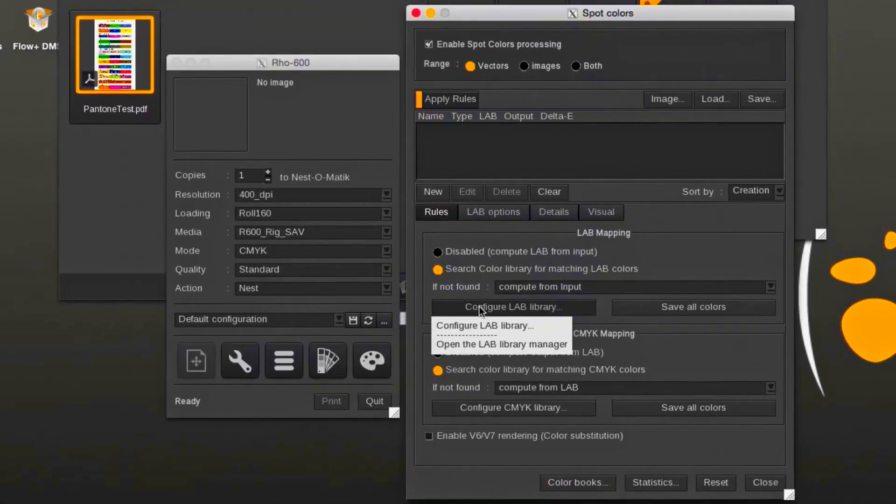
{"action": "left_click", "coordinate": [501, 345]}
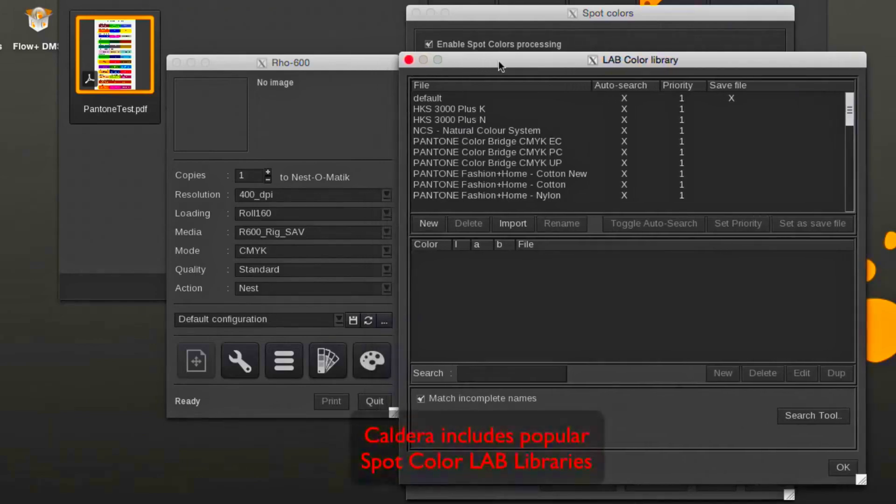
{"action": "left_click", "coordinate": [449, 120]}
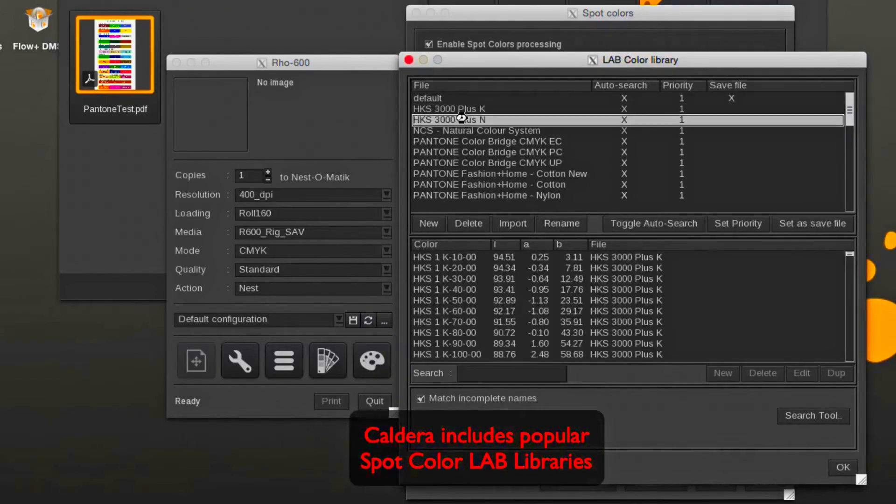
{"action": "left_click", "coordinate": [488, 141]}
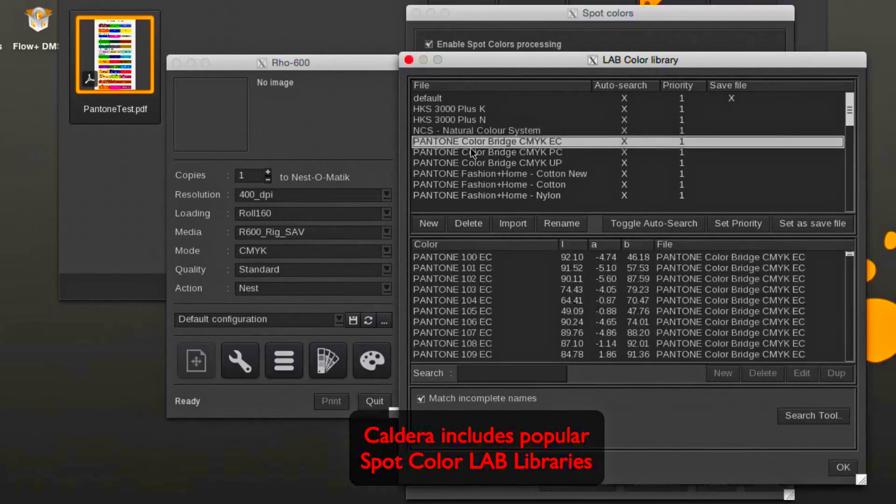
{"action": "left_click", "coordinate": [487, 152]}
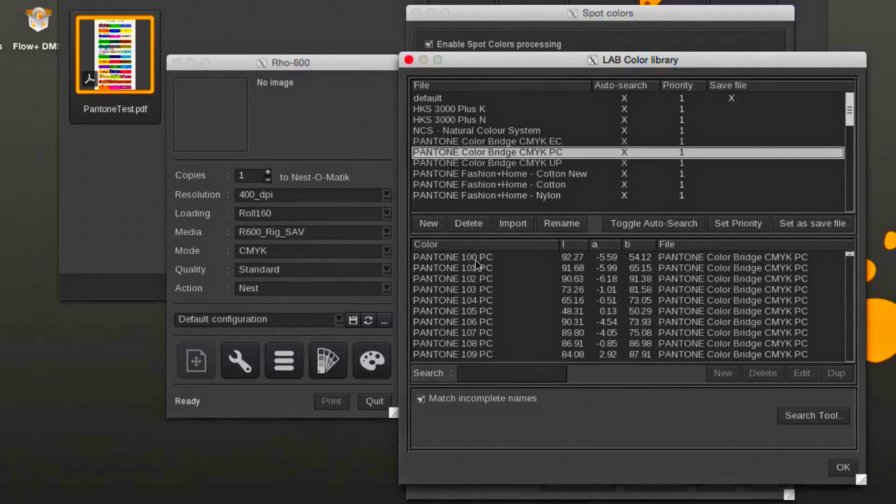
{"action": "mouse_move", "coordinate": [492, 268]}
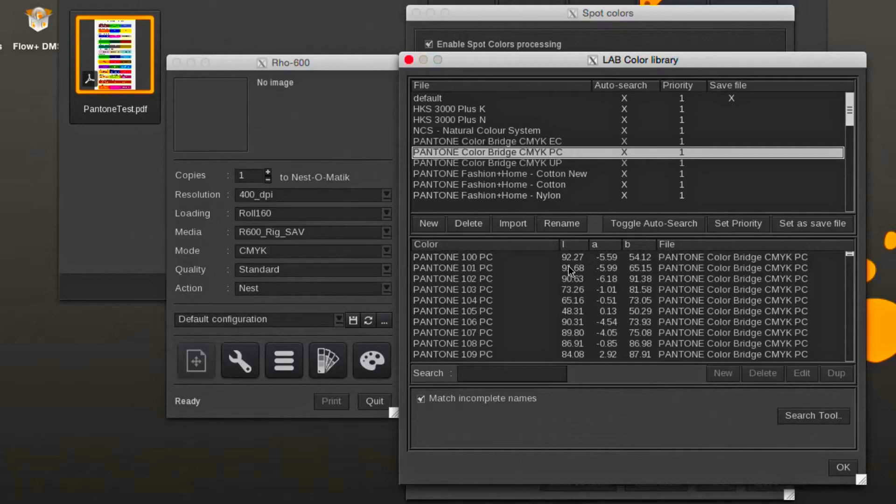
{"action": "left_click", "coordinate": [487, 162]}
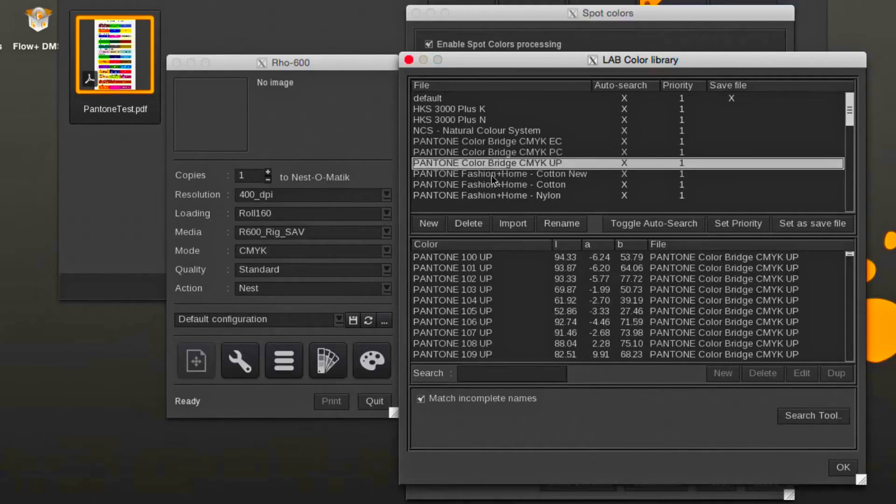
{"action": "left_click", "coordinate": [500, 173]}
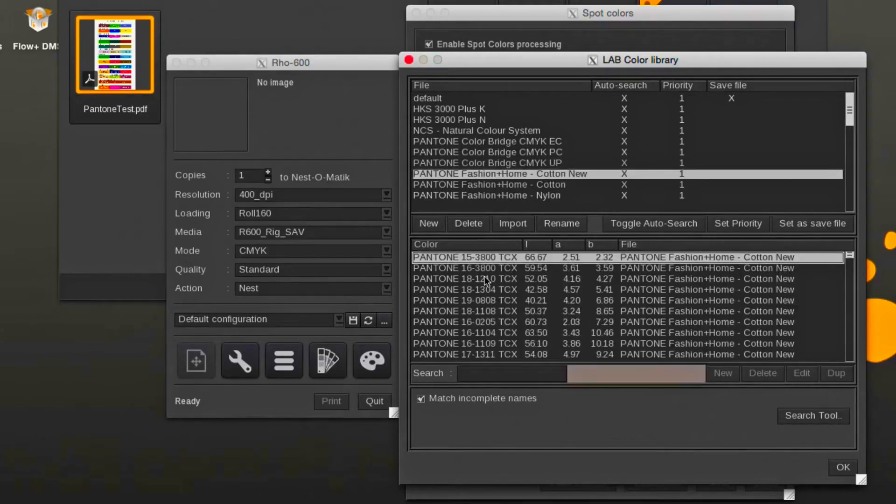
{"action": "left_click", "coordinate": [464, 289]}
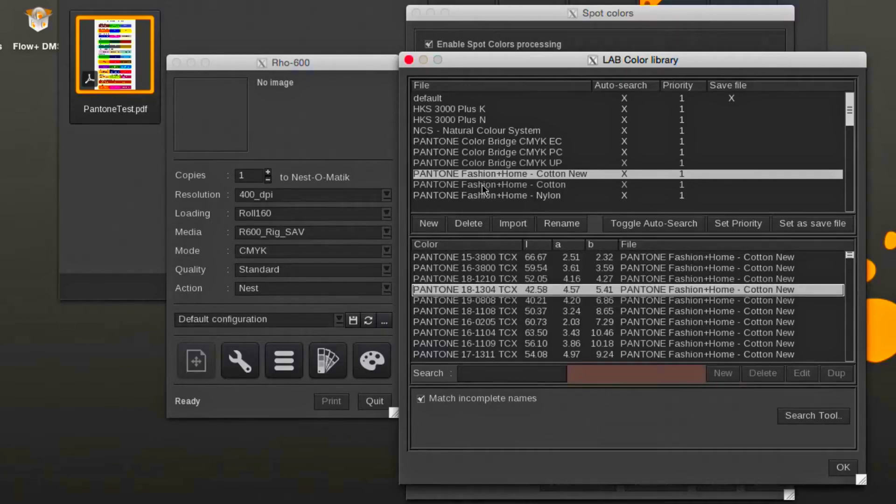
{"action": "left_click", "coordinate": [487, 195]}
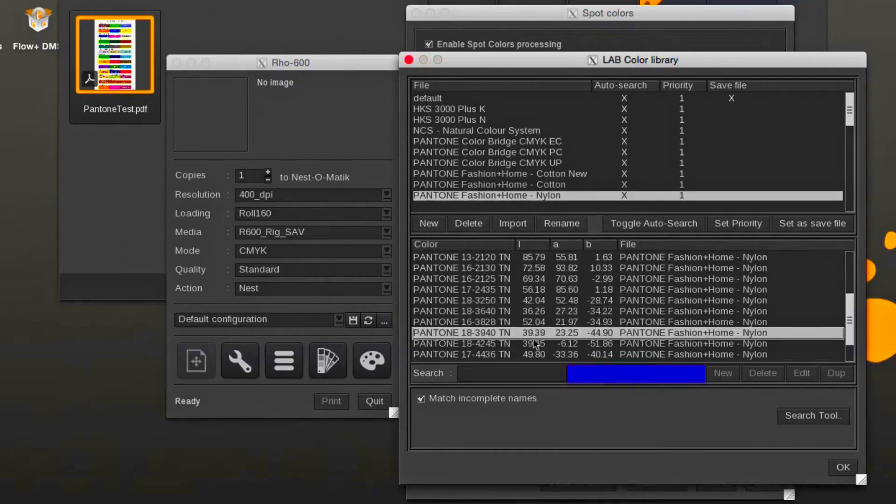
{"action": "left_click", "coordinate": [461, 300]}
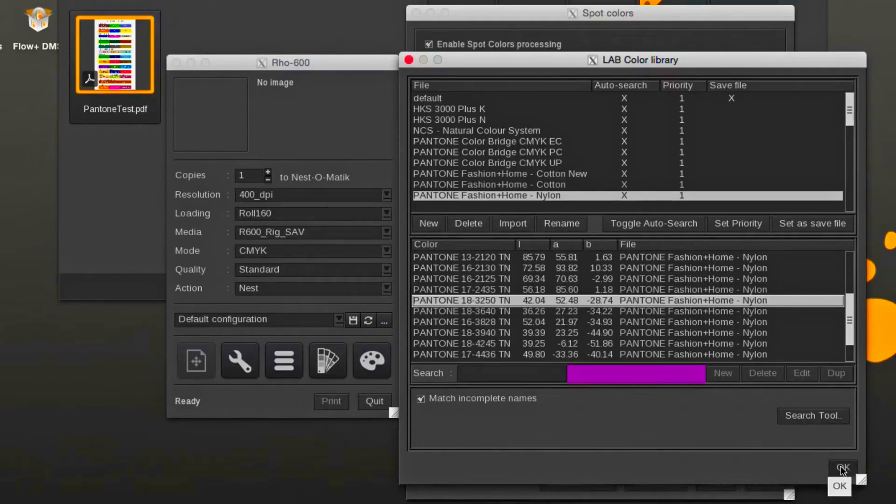
{"action": "left_click", "coordinate": [839, 467]}
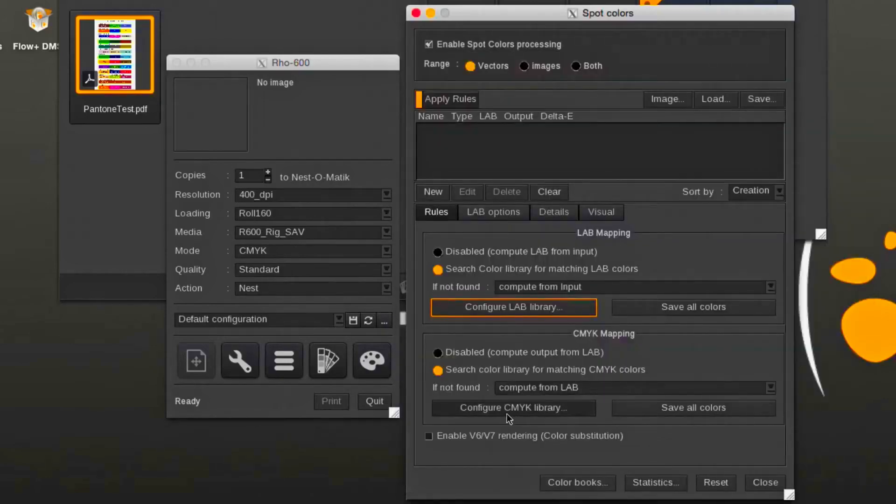
Step: In the CMYK library manager, view the Dynamic Colors and pure_colors library values
{"action": "left_click", "coordinate": [512, 408]}
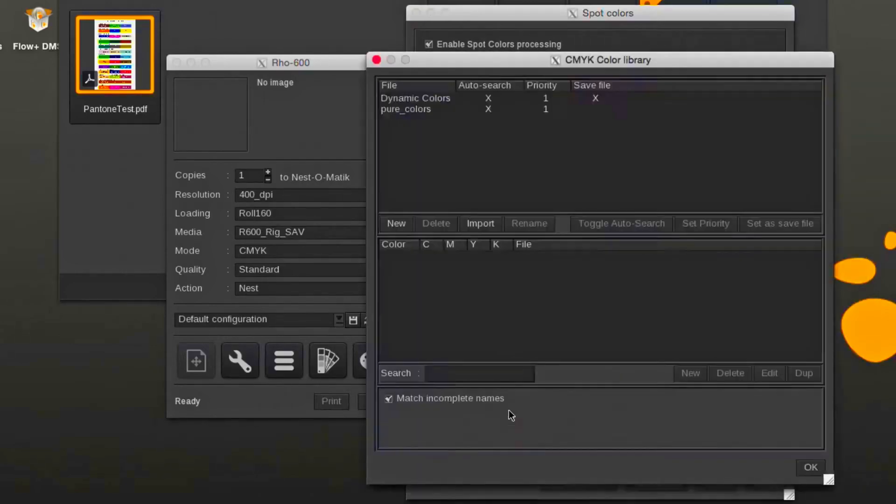
{"action": "left_click", "coordinate": [415, 98]}
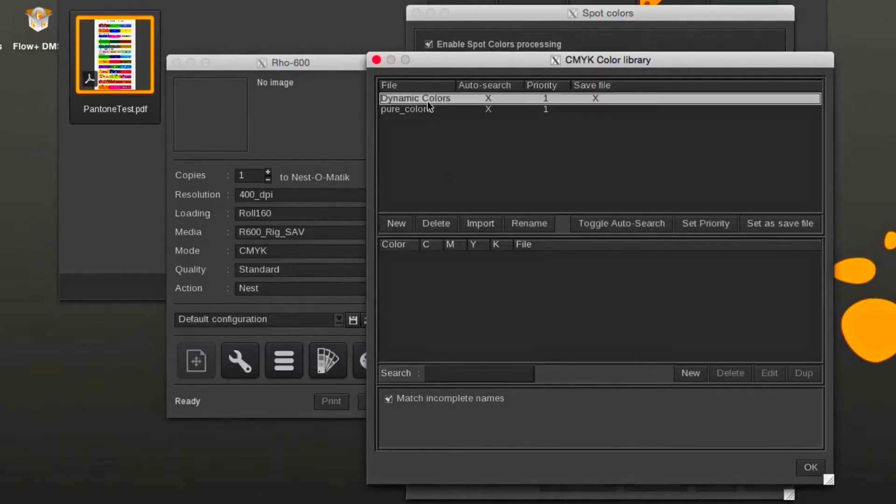
{"action": "left_click", "coordinate": [406, 109]}
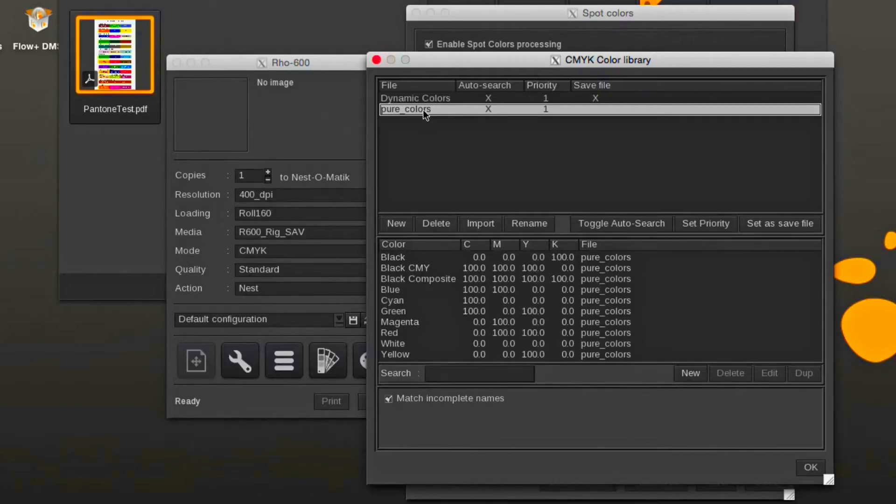
{"action": "left_click", "coordinate": [809, 466]}
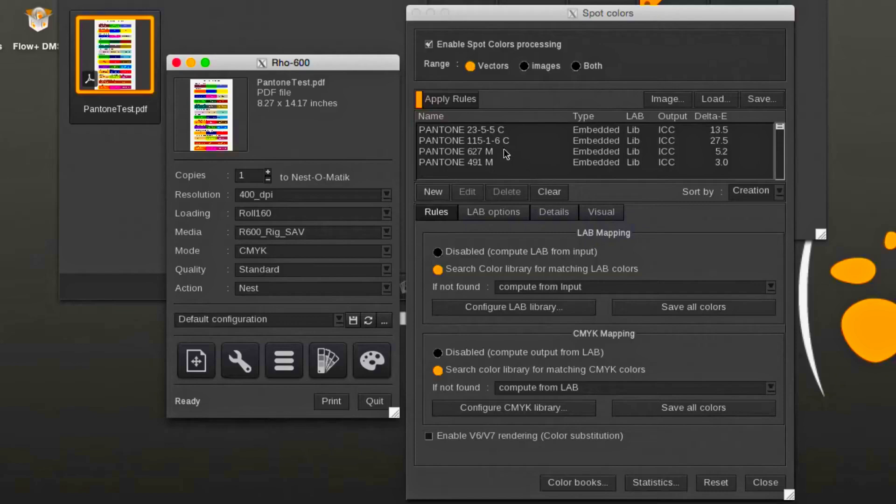
Step: Inspect the PANTONE 23-5-5 C and PANTONE 491 M rules in the Apply Rules list
{"action": "left_click", "coordinate": [485, 130]}
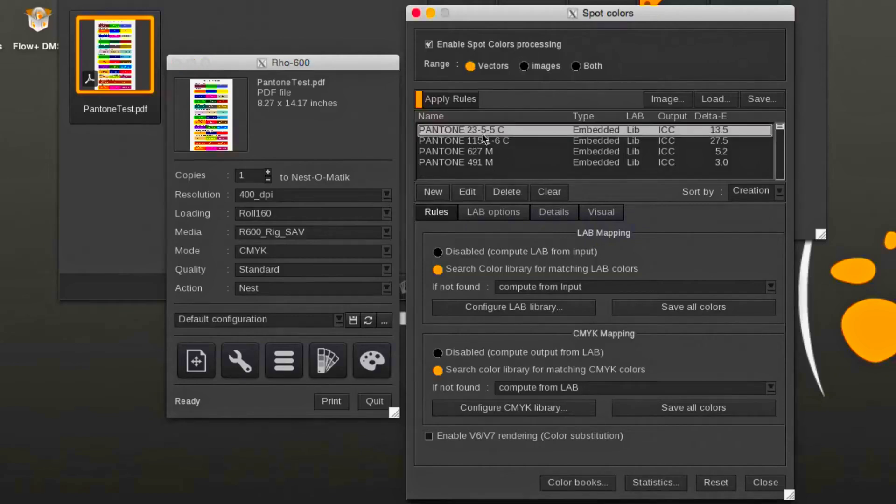
{"action": "left_click", "coordinate": [482, 141]}
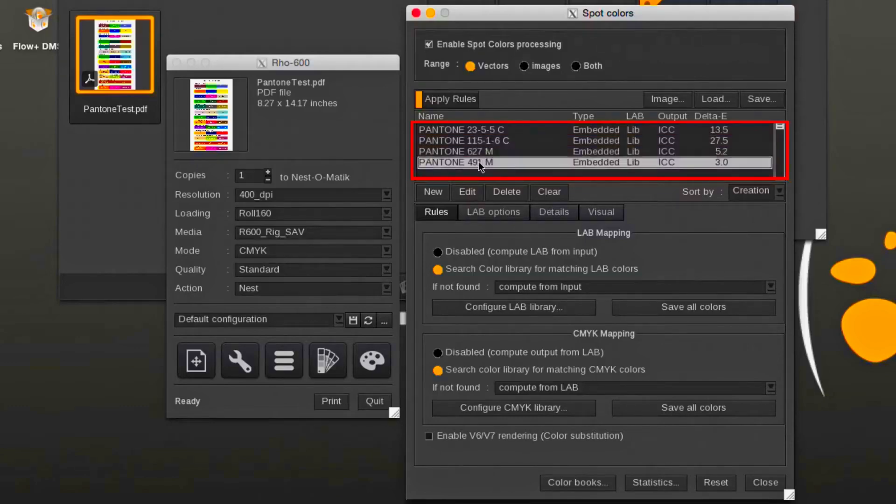
{"action": "mouse_move", "coordinate": [717, 154]}
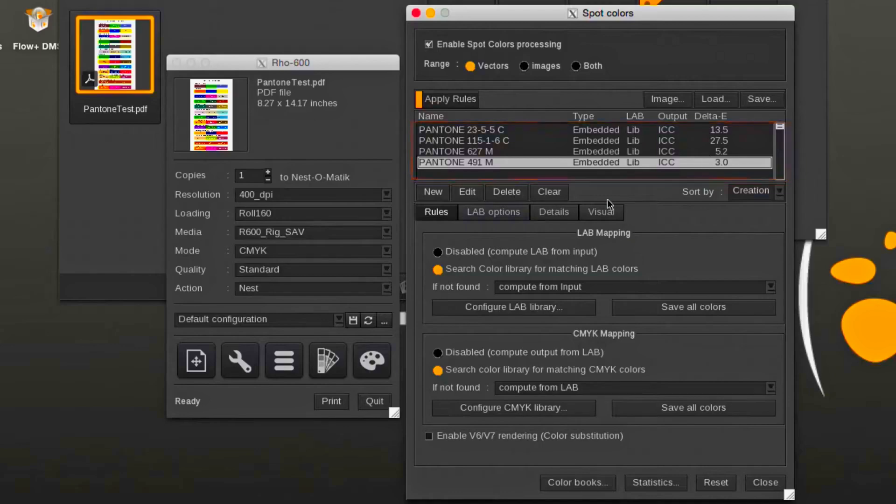
Step: Show the Details view with library LAB, computed CMYK and Delta-E for the rule
{"action": "left_click", "coordinate": [551, 211]}
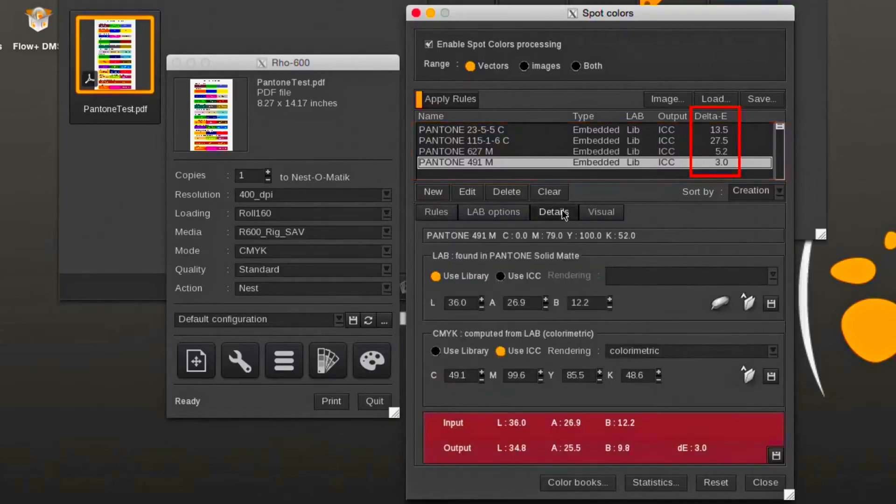
{"action": "mouse_move", "coordinate": [540, 156]}
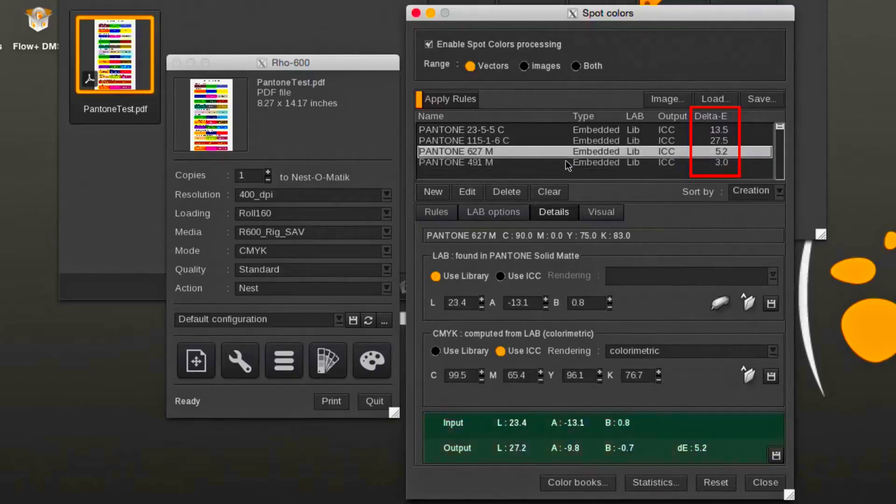
{"action": "mouse_move", "coordinate": [467, 157]}
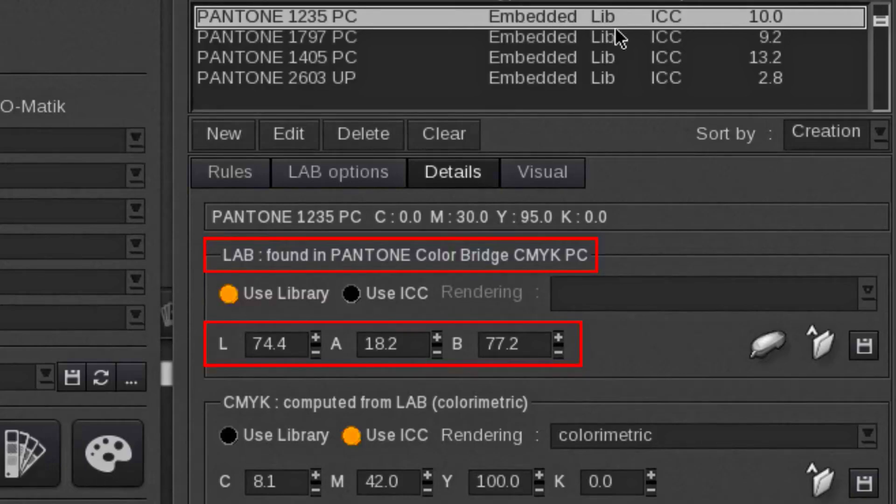
{"action": "mouse_move", "coordinate": [580, 280]}
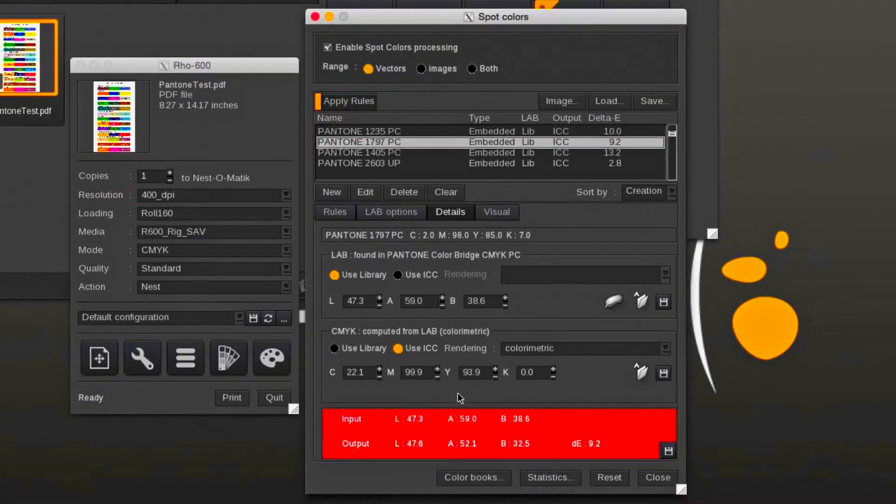
{"action": "mouse_move", "coordinate": [492, 358]}
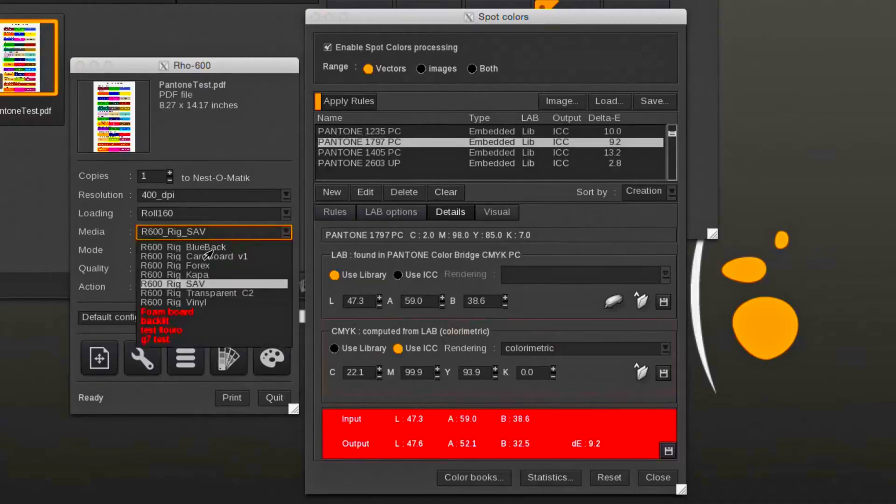
Step: Switch the Rho-600 media through R600_Rig_CardBoard_v1 to R600_Rig_Forex, recalculating Delta-E
{"action": "left_click", "coordinate": [182, 247]}
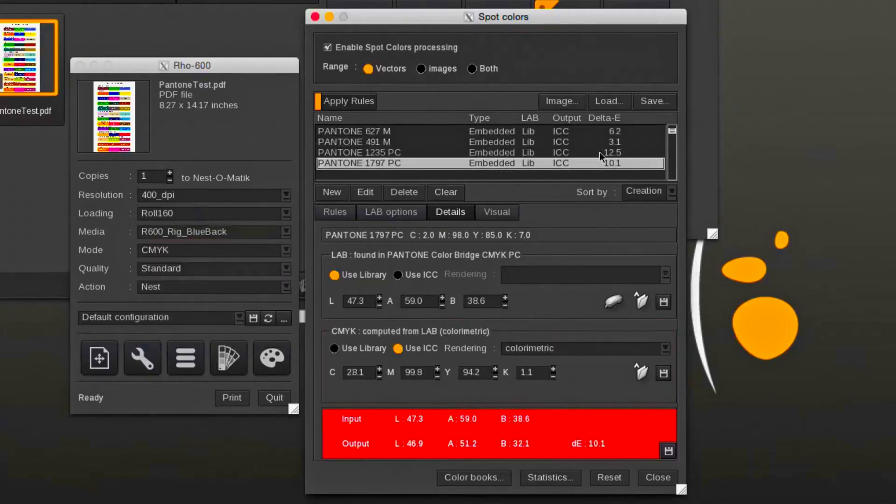
{"action": "left_click", "coordinate": [355, 130]}
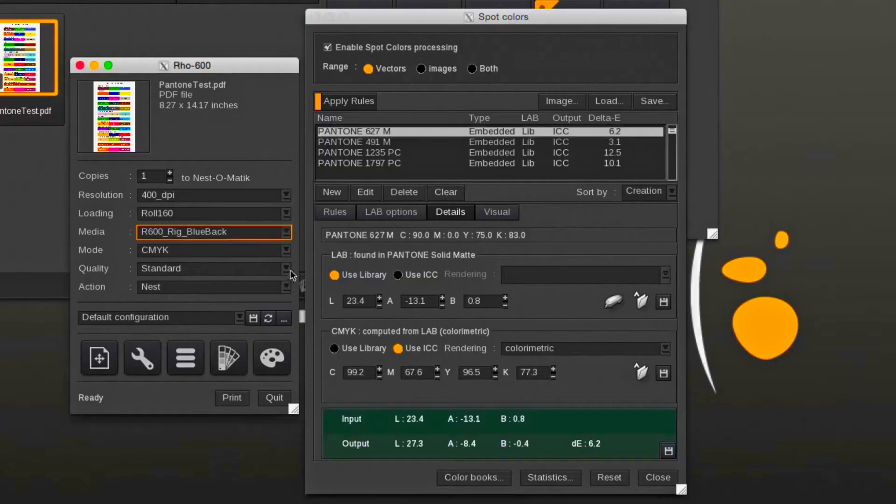
{"action": "left_click", "coordinate": [214, 232]}
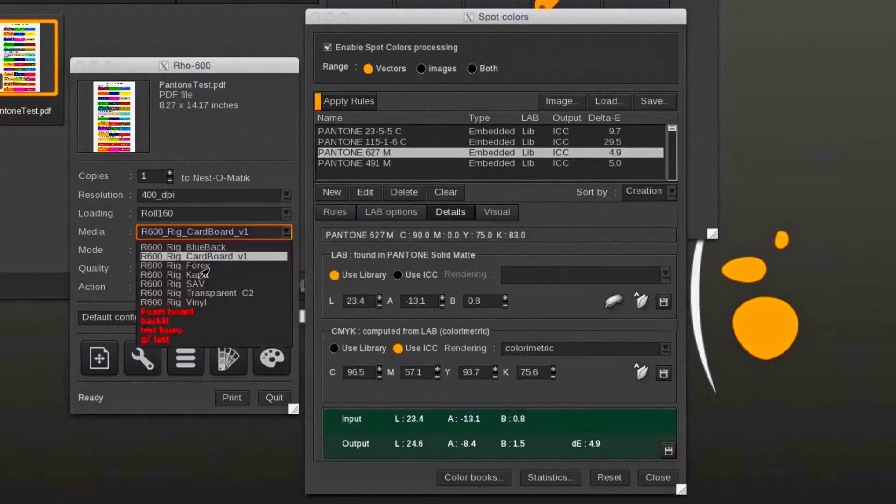
{"action": "left_click", "coordinate": [176, 265]}
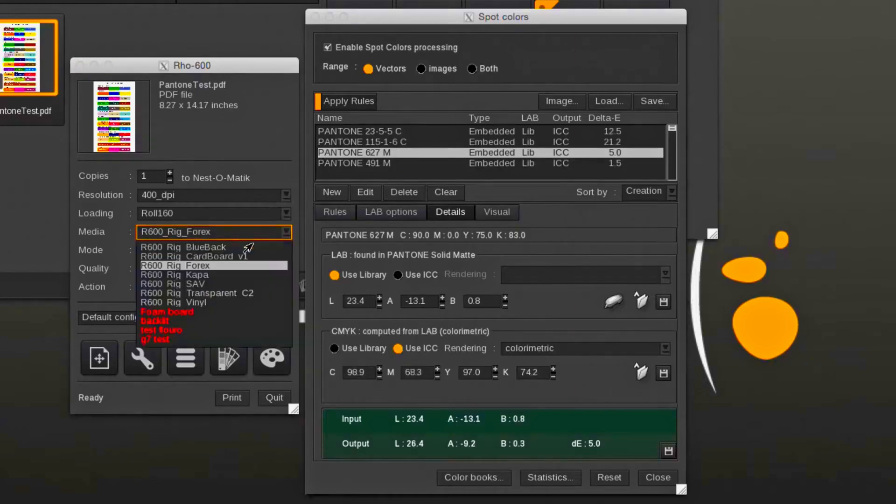
{"action": "left_click", "coordinate": [175, 275]}
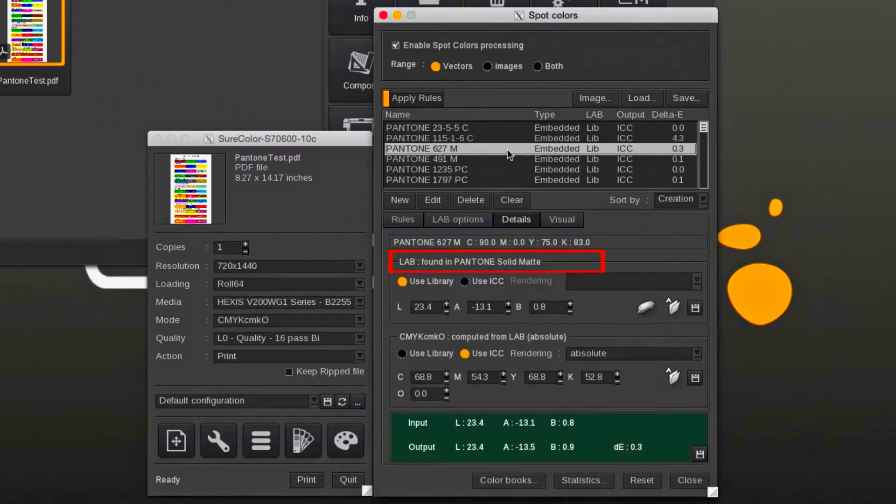
{"action": "mouse_move", "coordinate": [431, 156]}
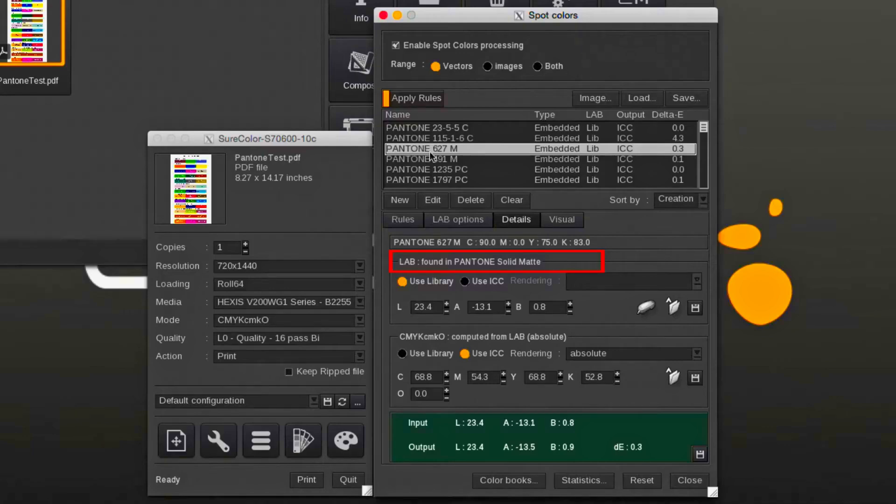
{"action": "mouse_move", "coordinate": [451, 154]}
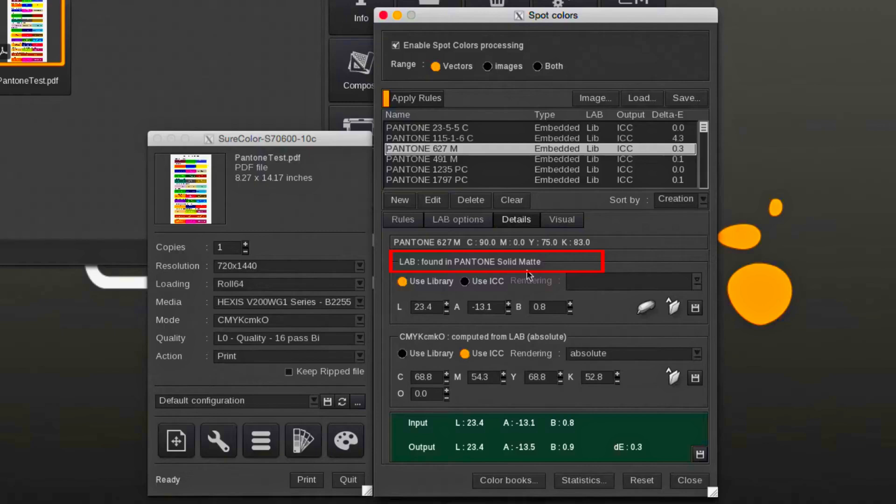
Step: Select PANTONE 491 M to read its details with LAB from PANTONE Solid Matte
{"action": "left_click", "coordinate": [422, 158]}
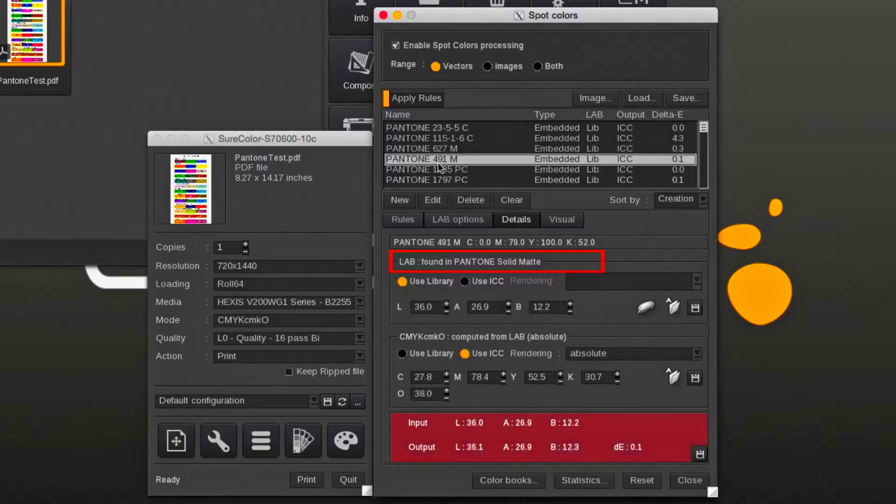
{"action": "left_click", "coordinate": [446, 169]}
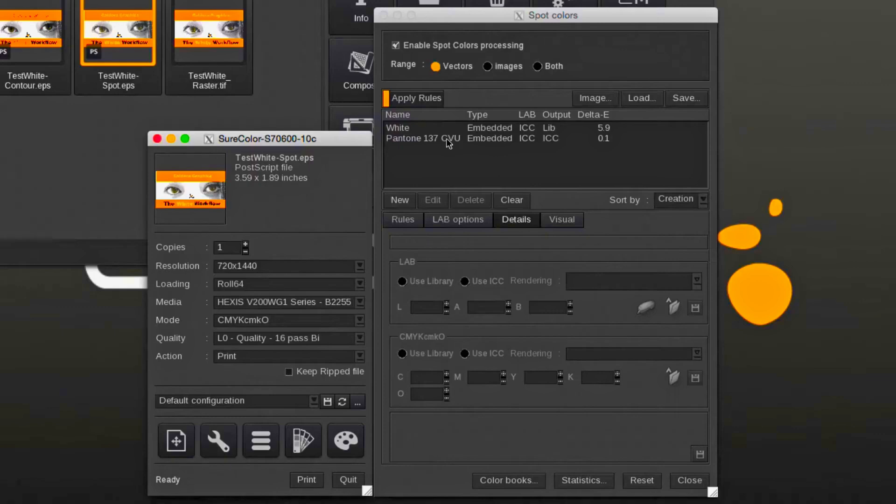
Step: View the LAB options for TestWhite-Spot.eps and list the available output rendering intents
{"action": "left_click", "coordinate": [457, 219]}
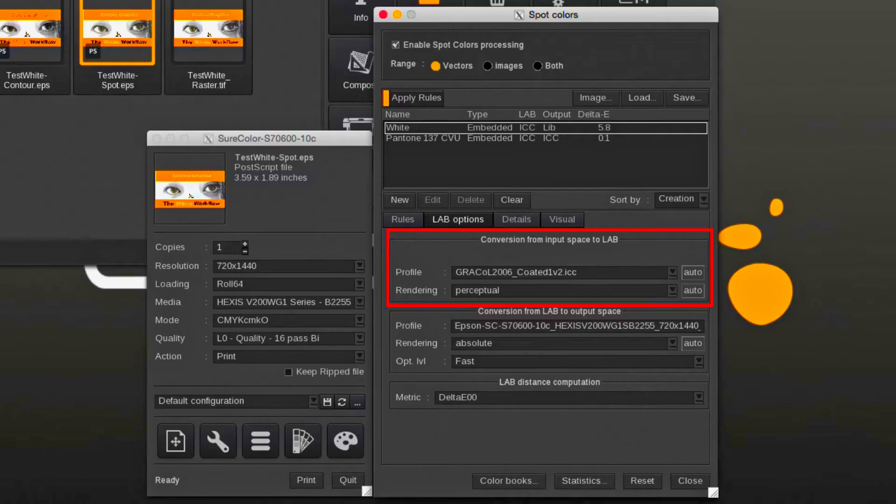
{"action": "mouse_move", "coordinate": [580, 294]}
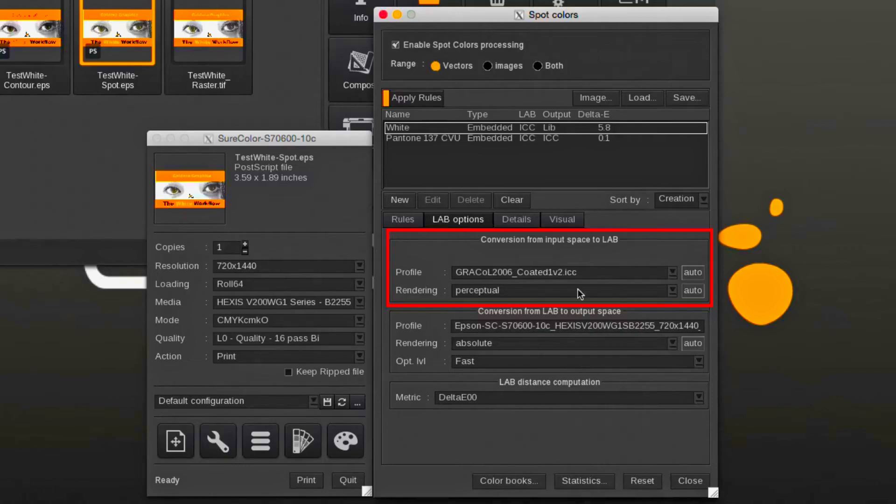
{"action": "mouse_move", "coordinate": [487, 269]}
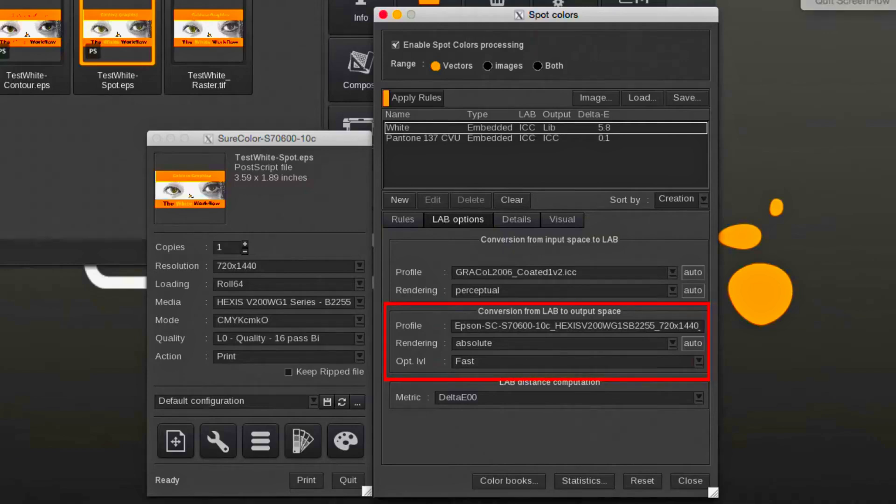
{"action": "mouse_move", "coordinate": [564, 279]}
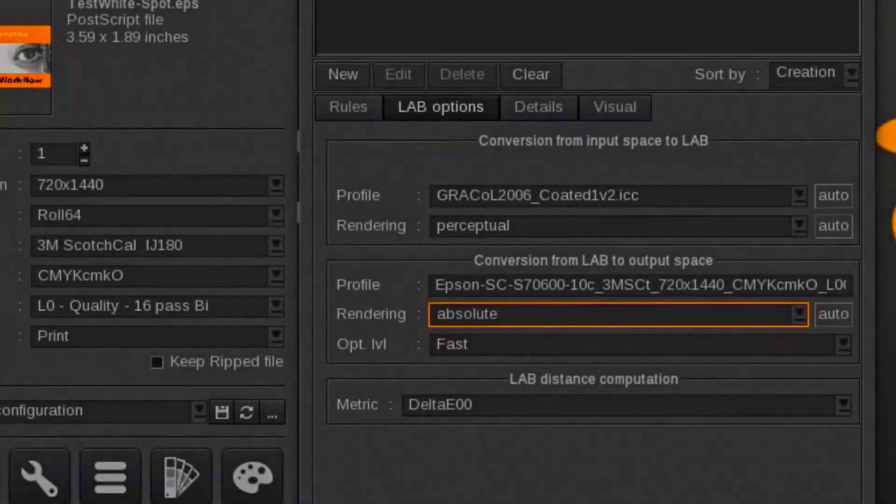
{"action": "mouse_move", "coordinate": [662, 251]}
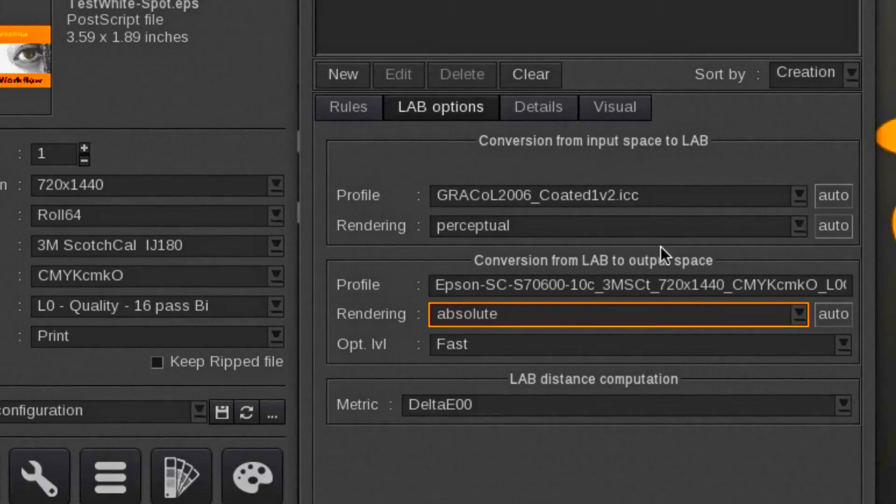
{"action": "mouse_move", "coordinate": [802, 317]}
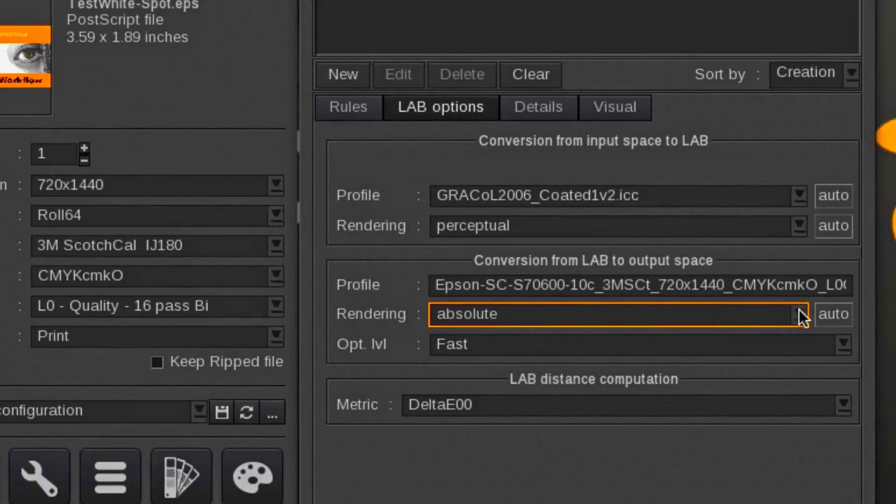
{"action": "left_click", "coordinate": [802, 315]}
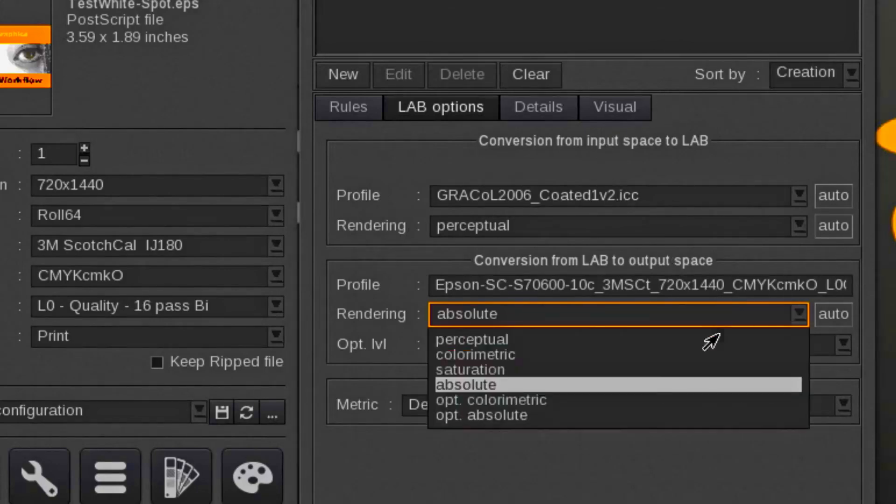
{"action": "mouse_move", "coordinate": [525, 408]}
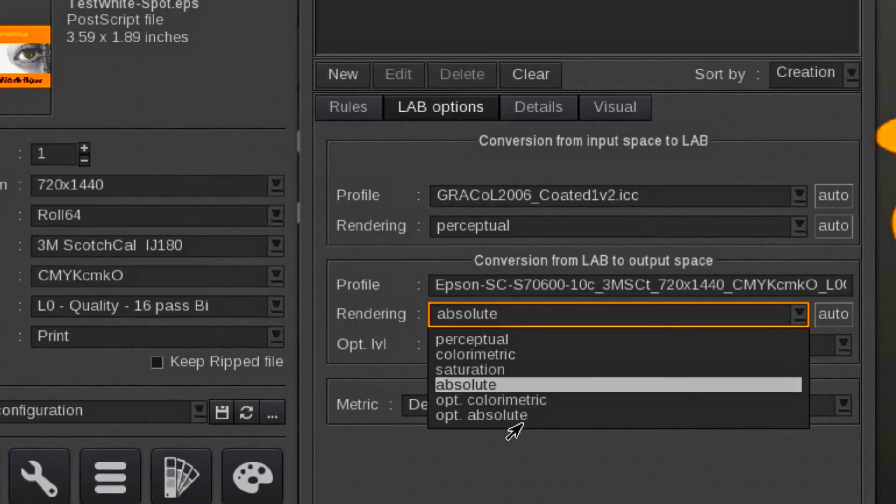
{"action": "mouse_move", "coordinate": [624, 392]}
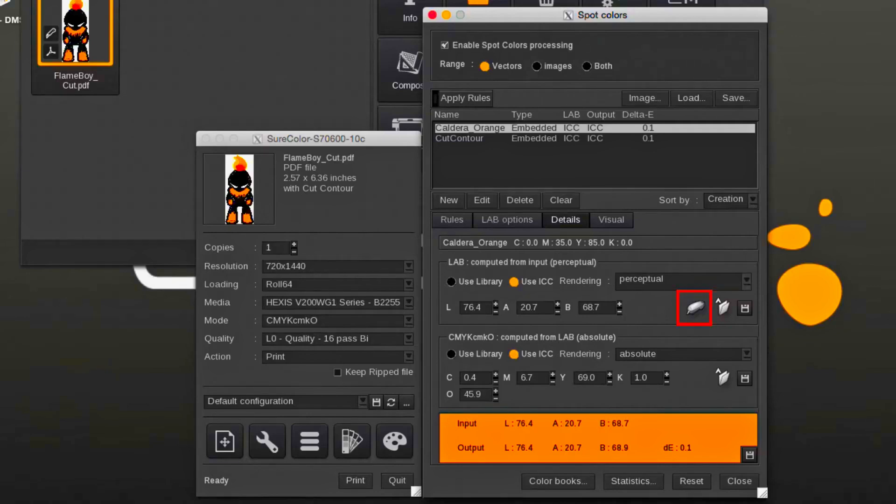
Step: Measure Caldera_Orange with the spectrophotometer as LAB 71.4, 38.4, 84.7 and start saving it to a library
{"action": "left_click", "coordinate": [694, 307]}
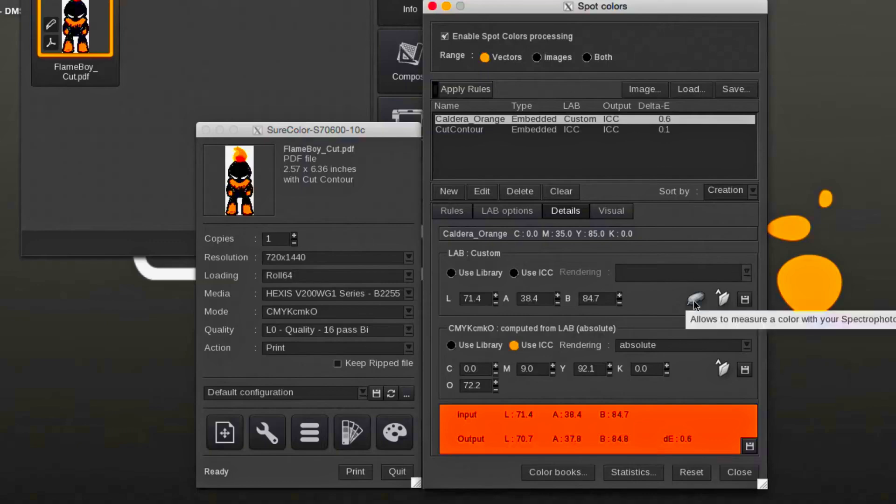
{"action": "mouse_move", "coordinate": [586, 136]}
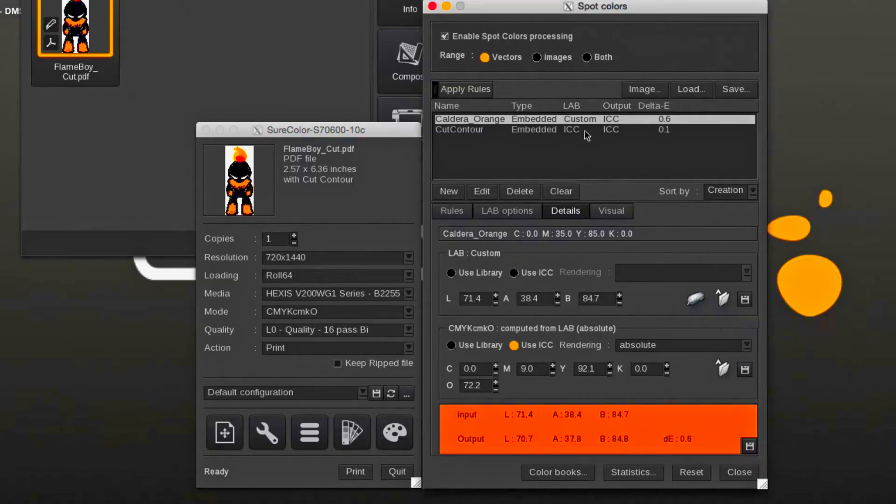
{"action": "left_click", "coordinate": [580, 119]}
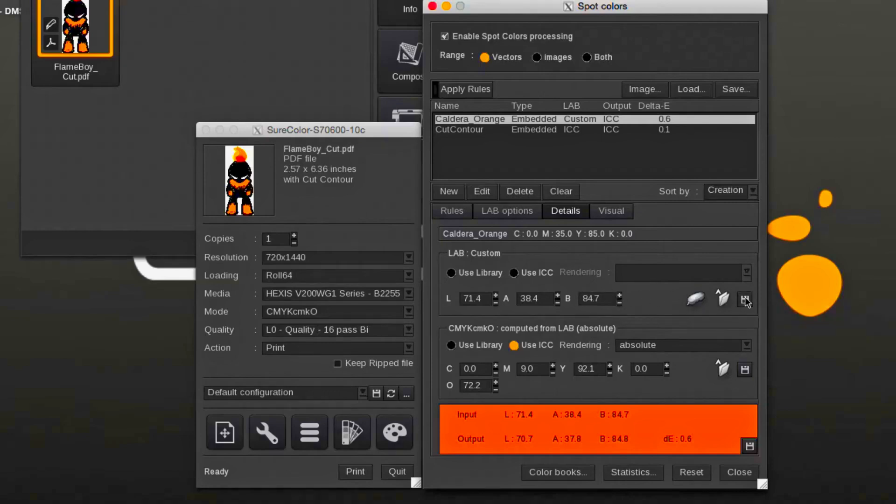
{"action": "left_click", "coordinate": [744, 298]}
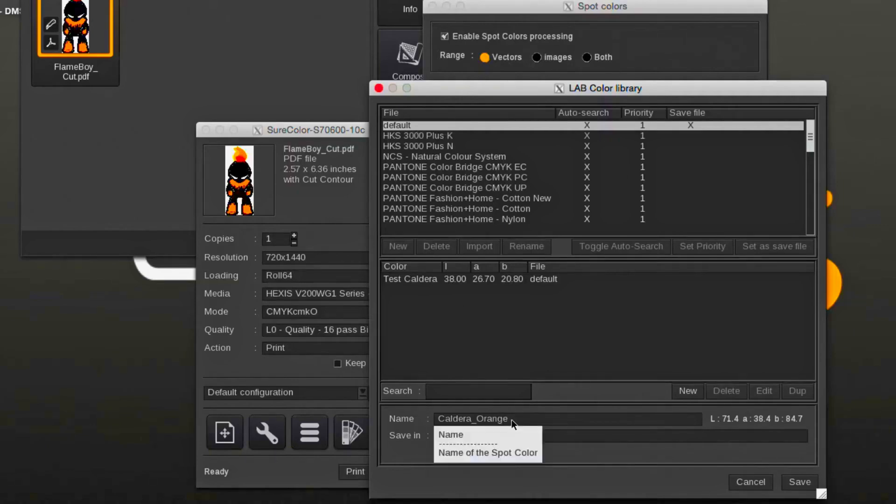
Step: Keep the name Caldera_Orange for the new entry in the LAB Color library dialog
{"action": "left_click", "coordinate": [800, 482]}
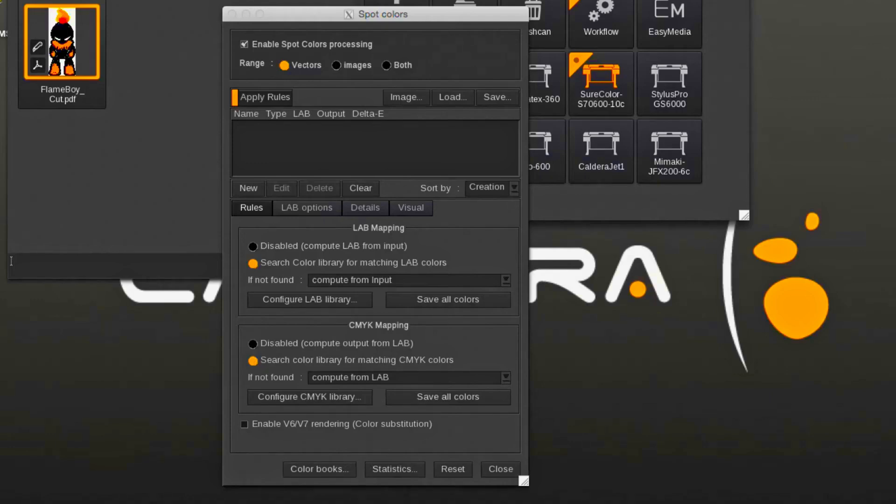
Step: Open the LAB colour library configuration listing priorities and PANTONE+ Solid Coated-V2
{"action": "left_click", "coordinate": [309, 300]}
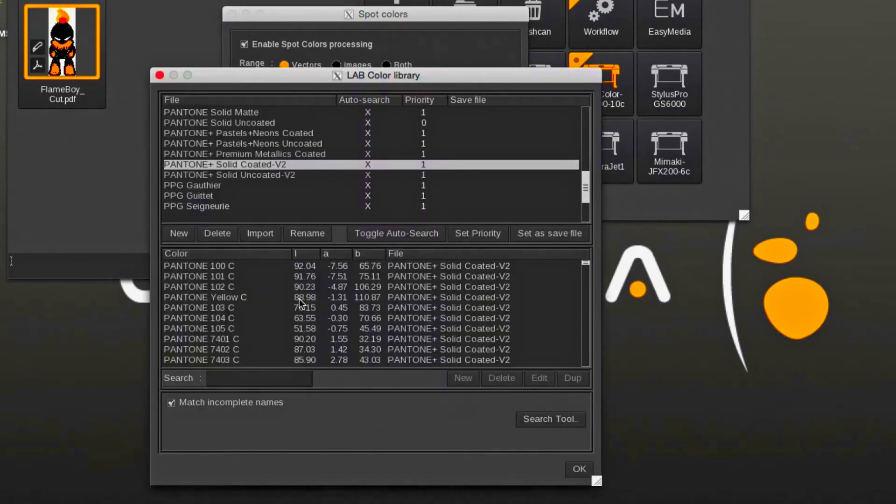
{"action": "mouse_move", "coordinate": [309, 170]}
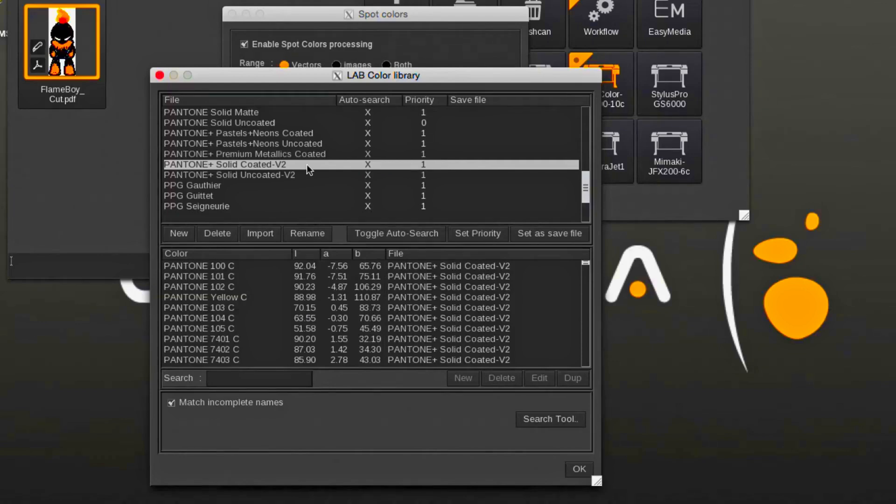
{"action": "mouse_move", "coordinate": [352, 220]}
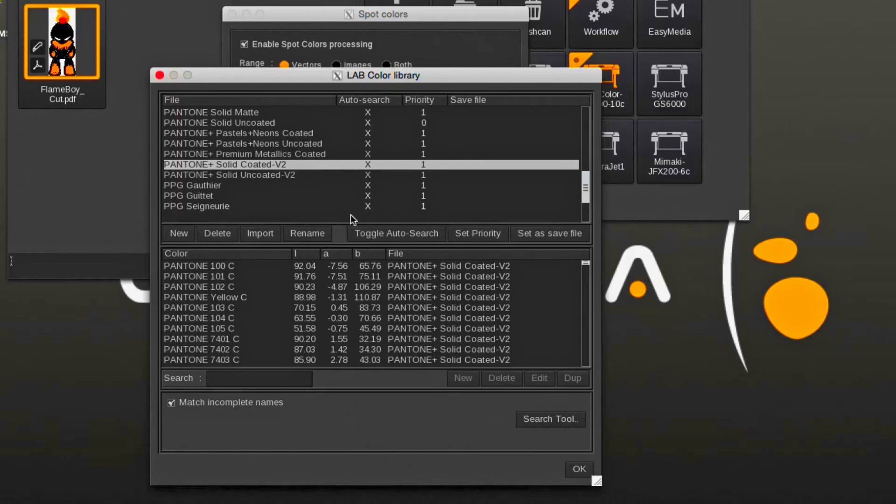
Step: Search the LAB library for colours nearest L 71.2, A 38.6, B 83.6
{"action": "left_click", "coordinate": [549, 419]}
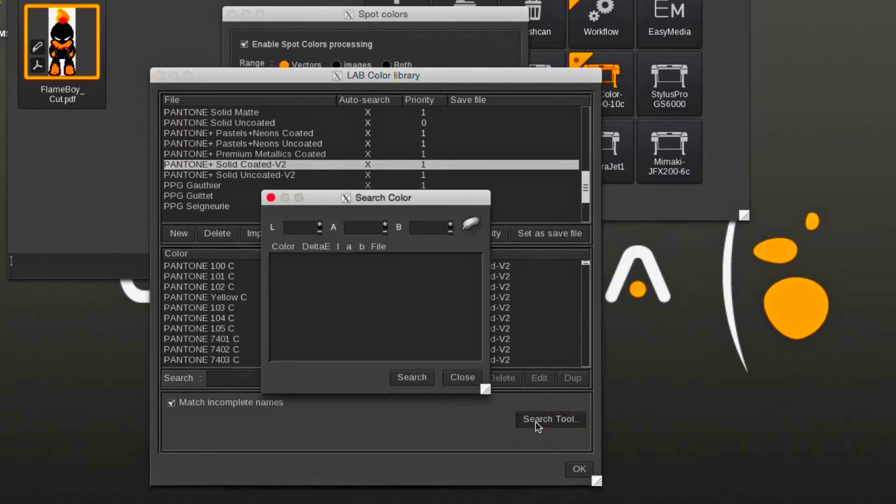
{"action": "mouse_move", "coordinate": [523, 417]}
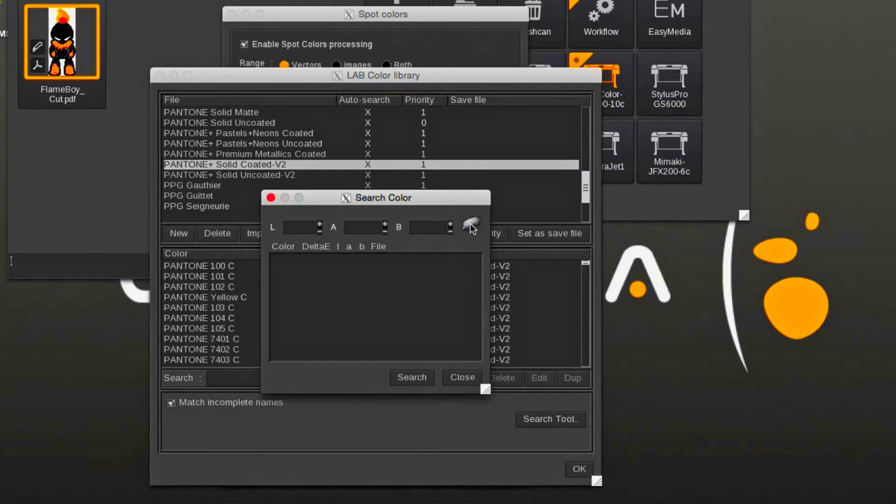
{"action": "left_click", "coordinate": [469, 224]}
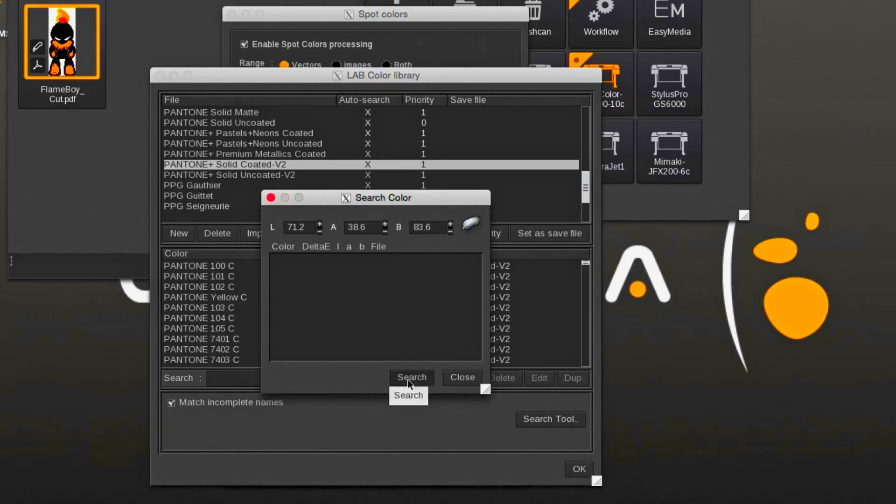
{"action": "left_click", "coordinate": [411, 377]}
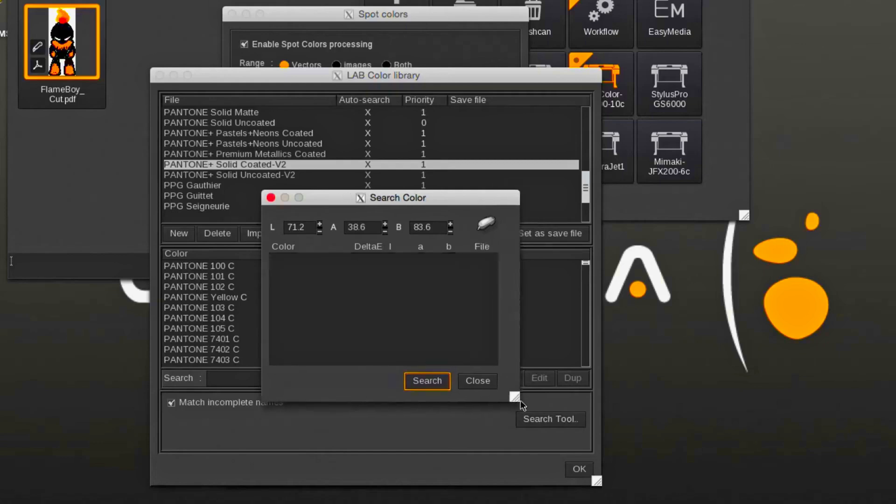
Step: Review the matches PANTONE 2012 C, 1375 C and the closest, PANTONE 144 C
{"action": "left_click", "coordinate": [427, 380]}
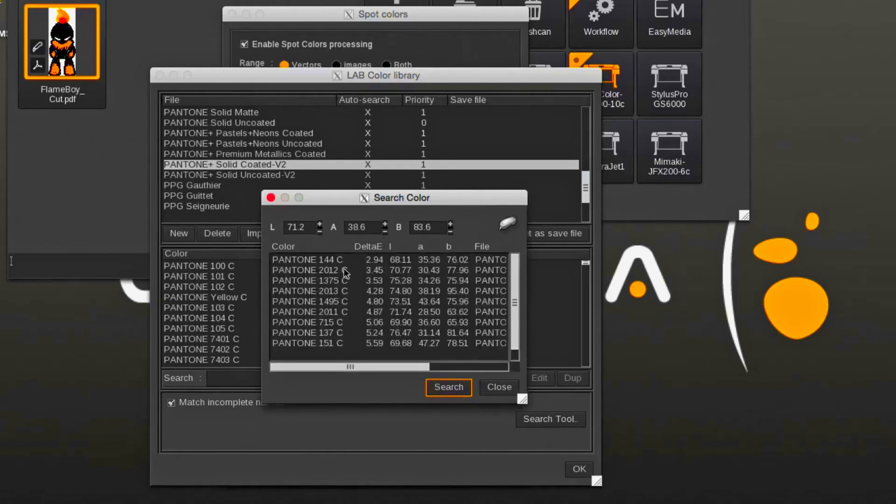
{"action": "left_click", "coordinate": [310, 270]}
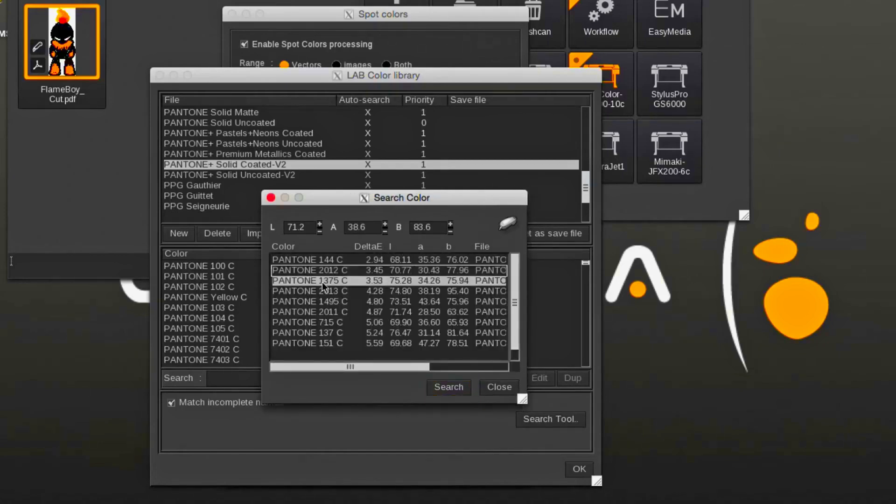
{"action": "left_click", "coordinate": [314, 259]}
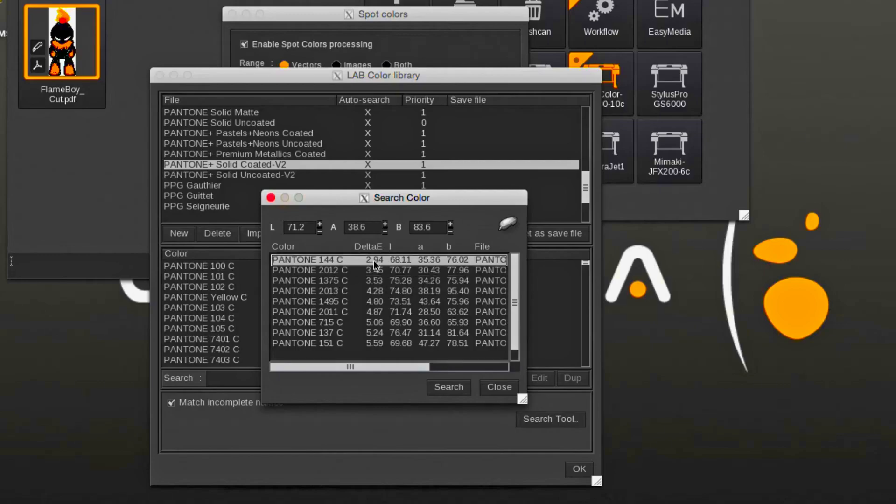
{"action": "left_click", "coordinate": [498, 386]}
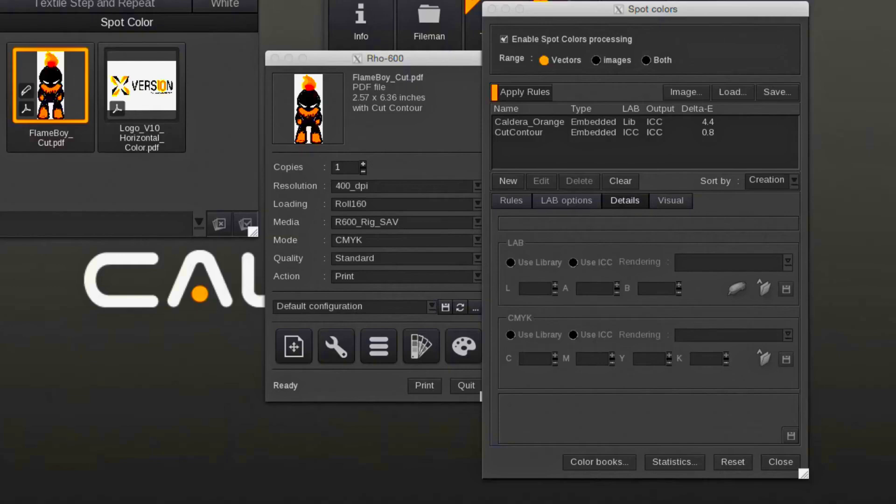
Step: Show the logo PDF's orange C000M038Y095K000 details and enter 100 in its output C field
{"action": "left_click", "coordinate": [141, 85]}
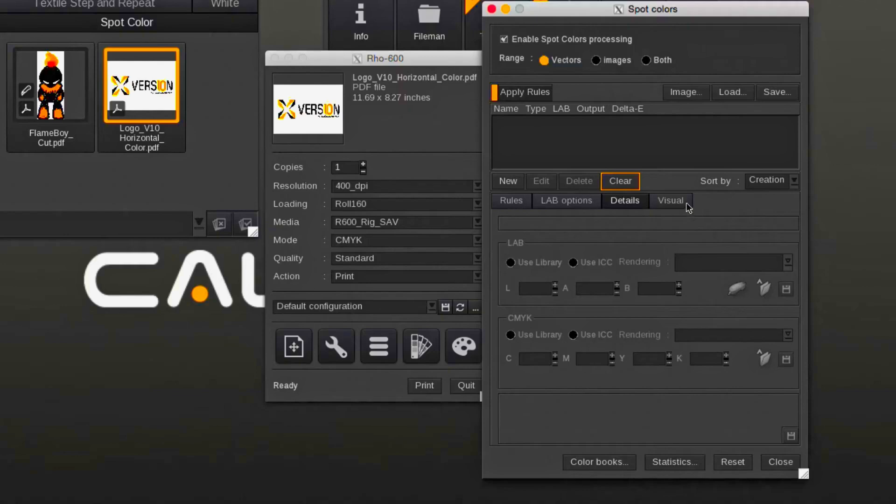
{"action": "left_click", "coordinate": [669, 200]}
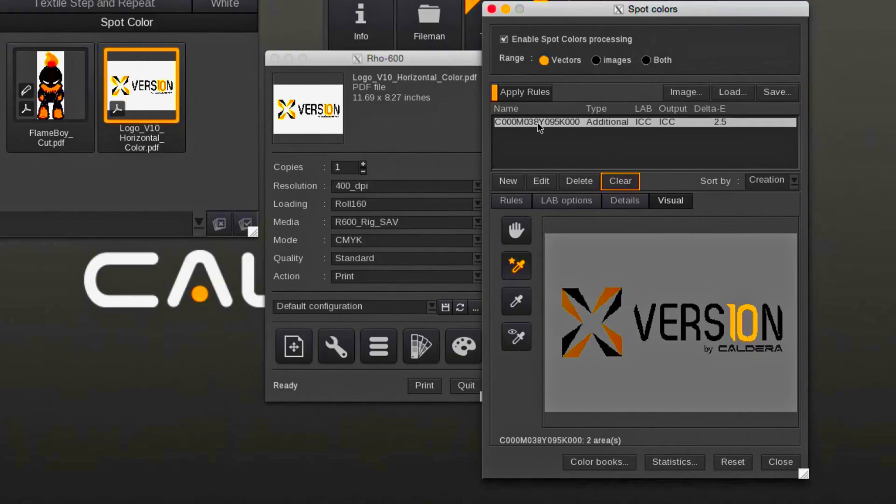
{"action": "left_click", "coordinate": [625, 200]}
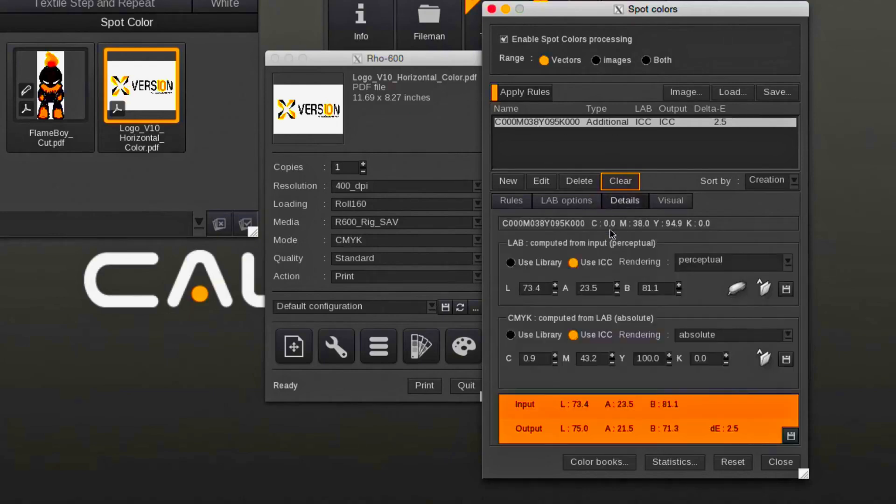
{"action": "left_click", "coordinate": [531, 359]}
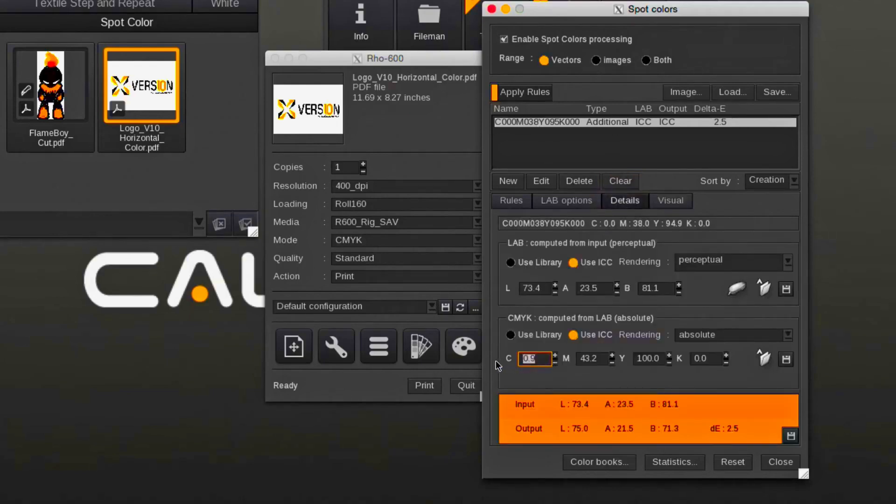
{"action": "type", "text": "100"}
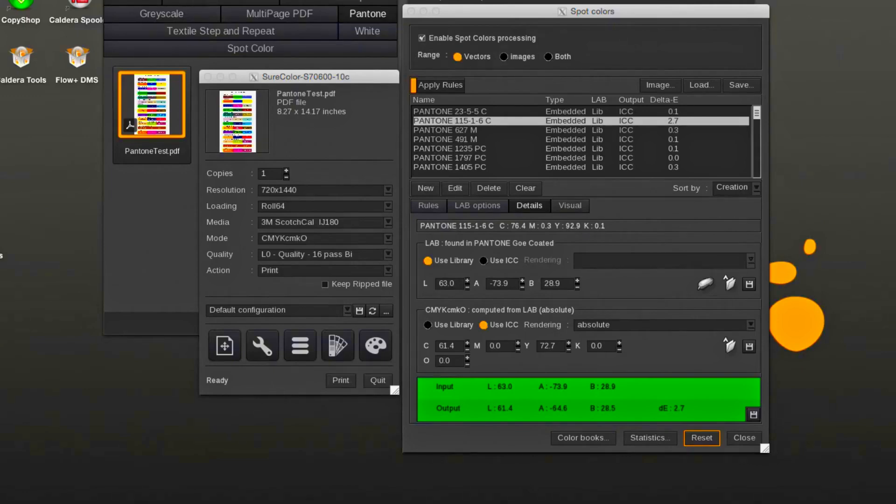
Step: From the Rules tab, bring up the CMYK colour library manager
{"action": "left_click", "coordinate": [427, 205]}
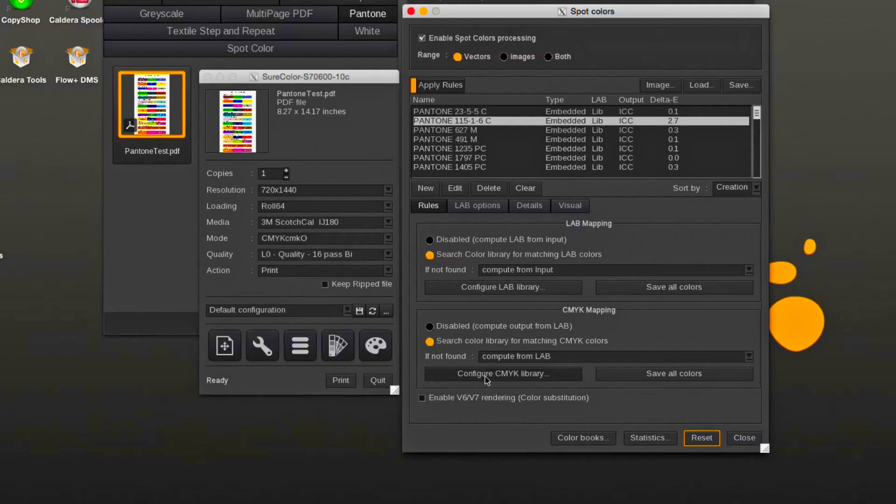
{"action": "left_click", "coordinate": [502, 373]}
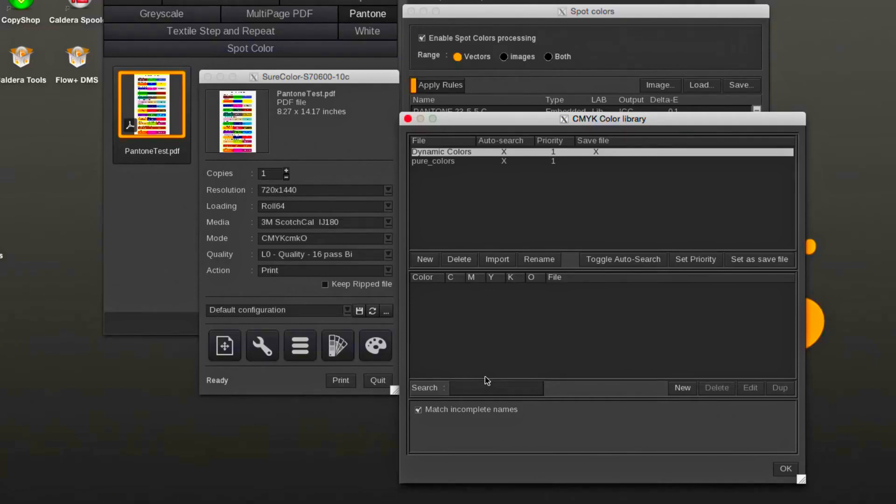
Step: Create a new dynamic CMYK colour library file named test
{"action": "left_click", "coordinate": [424, 258]}
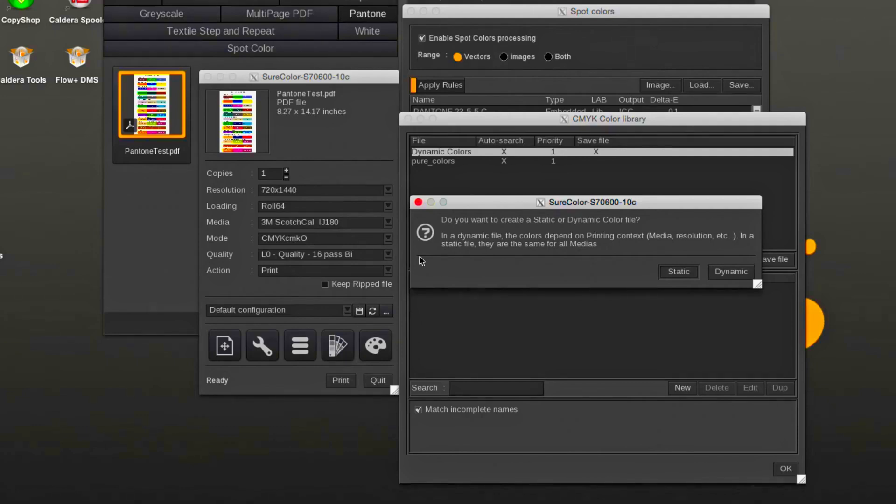
{"action": "left_click", "coordinate": [729, 272]}
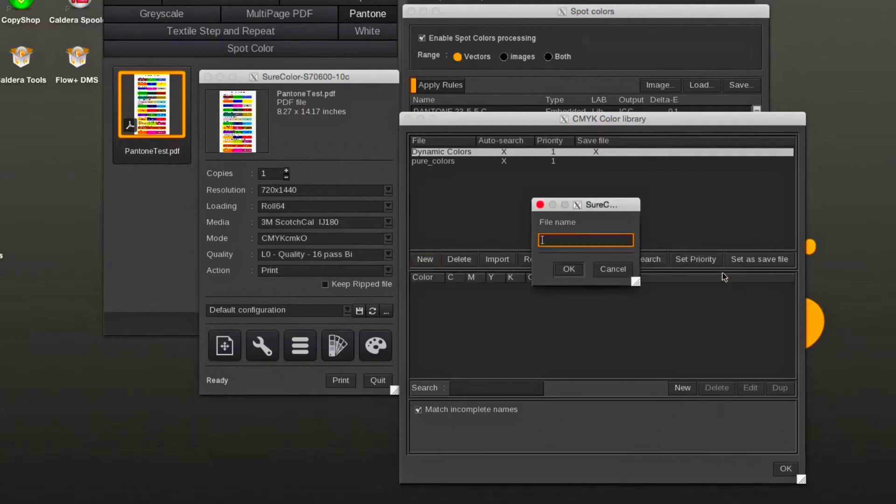
{"action": "type", "text": "test"}
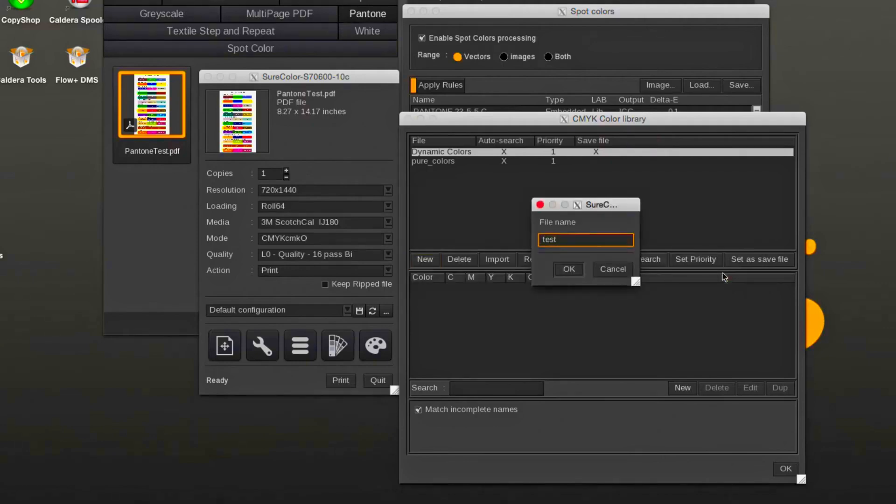
{"action": "left_click", "coordinate": [568, 268]}
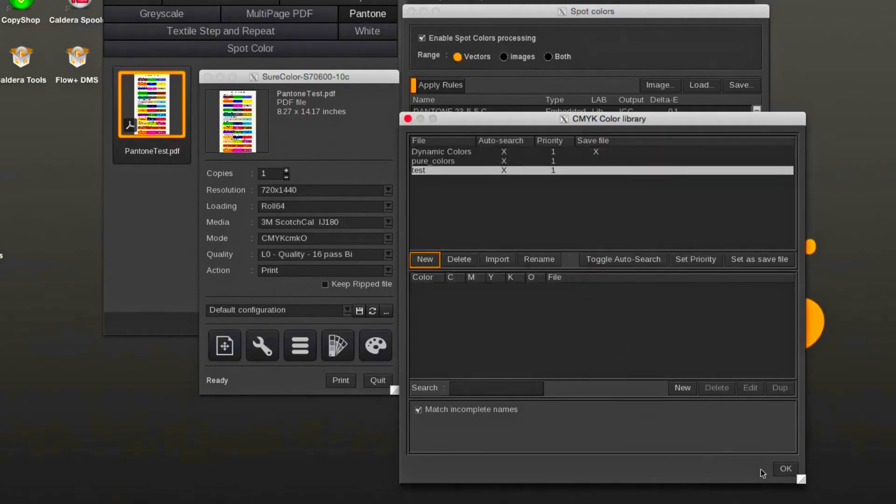
Step: Give PANTONE 115-1-6 C a custom output of C 100, M 100, Y 0
{"action": "left_click", "coordinate": [785, 468]}
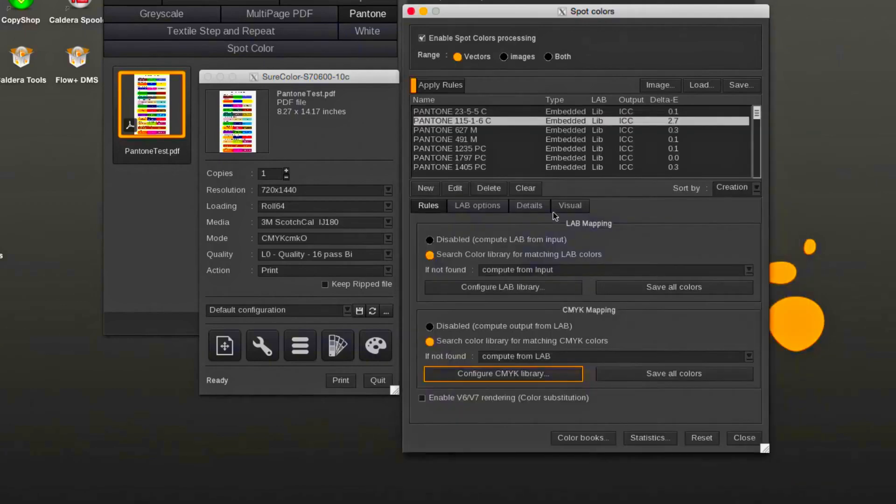
{"action": "mouse_move", "coordinate": [482, 137]}
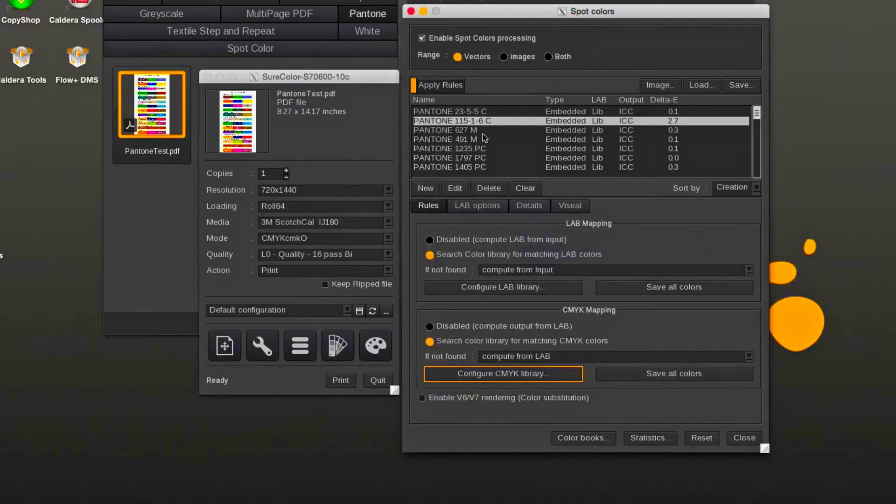
{"action": "left_click", "coordinate": [528, 205]}
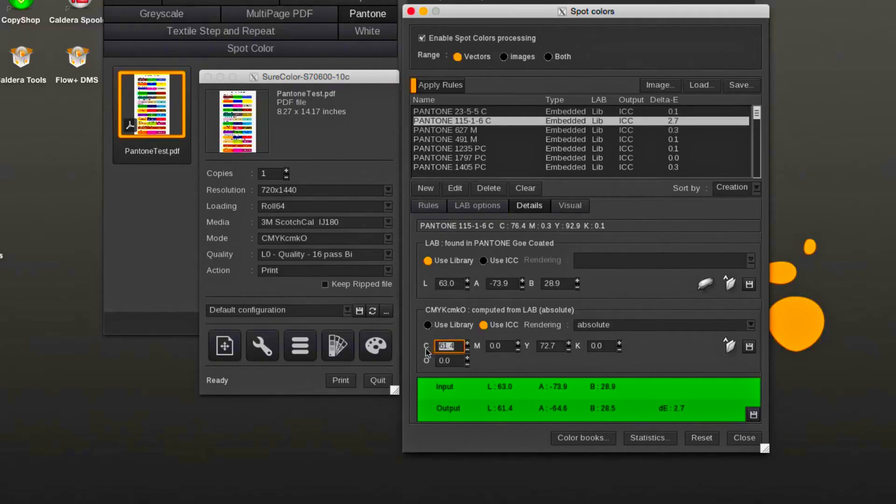
{"action": "type", "text": "100"}
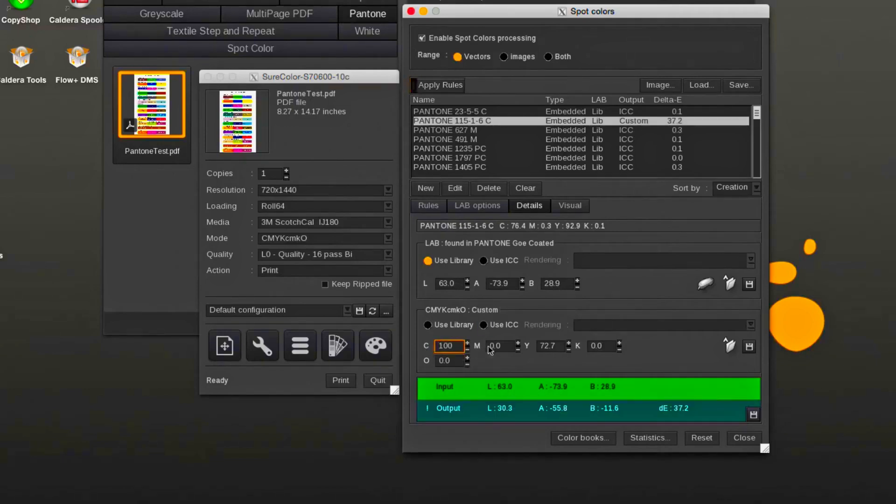
{"action": "type", "text": "100"}
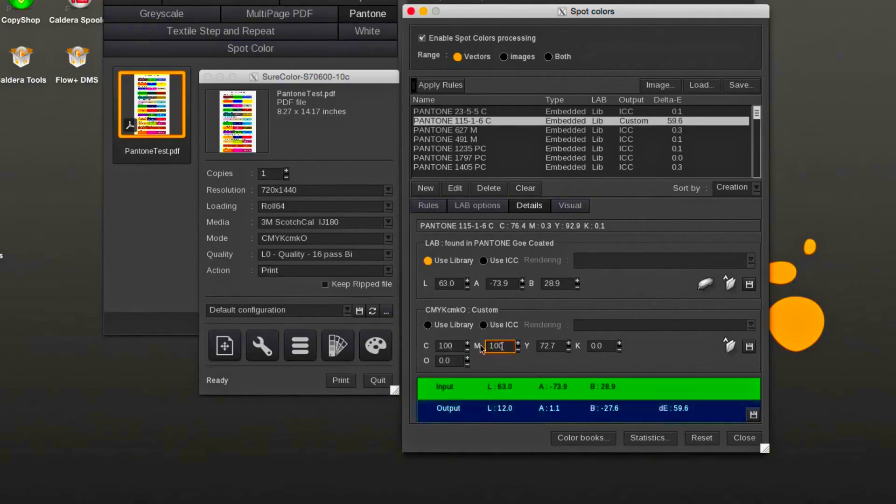
{"action": "left_click", "coordinate": [550, 345]}
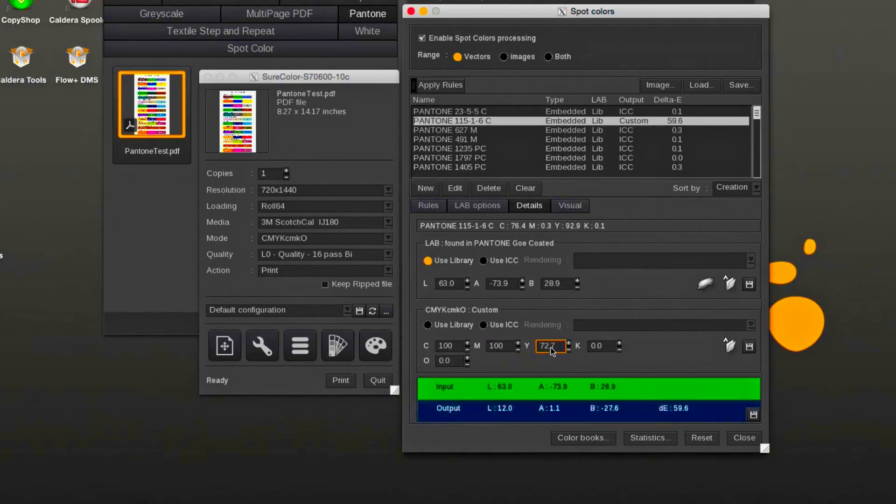
{"action": "type", "text": "0"}
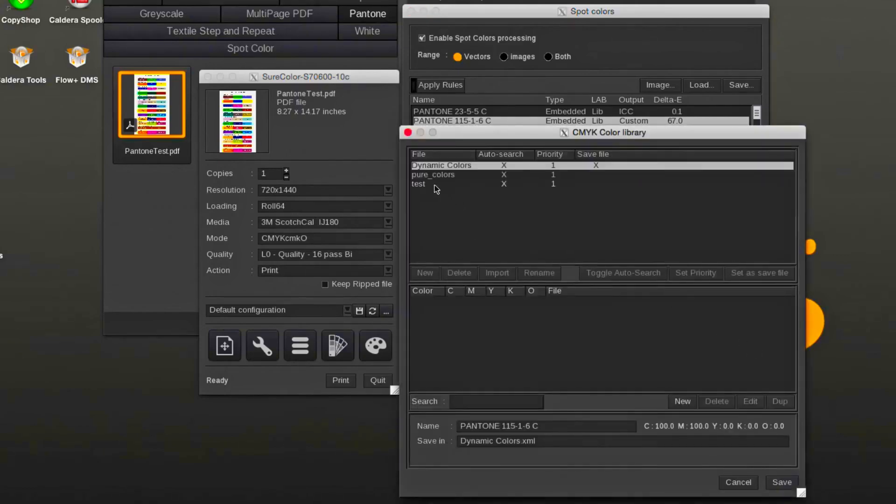
Step: Save the custom entry to the test library and accept test.xml as the default save file
{"action": "left_click", "coordinate": [434, 184]}
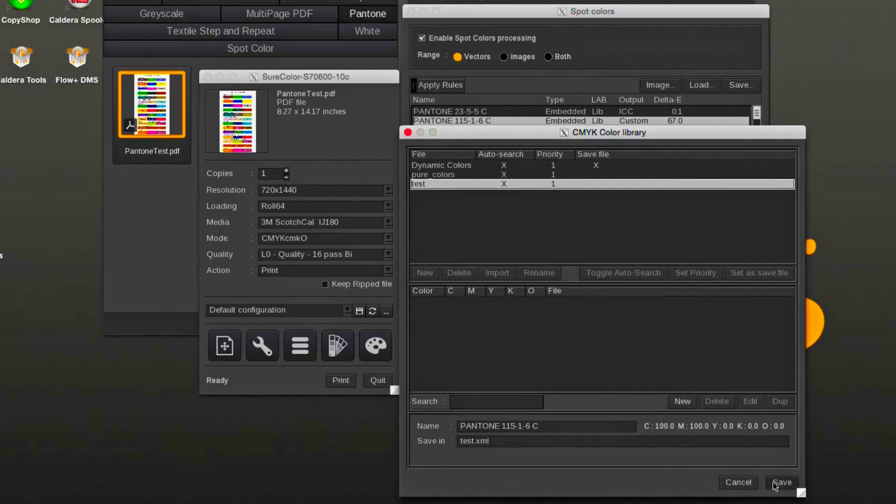
{"action": "left_click", "coordinate": [781, 483]}
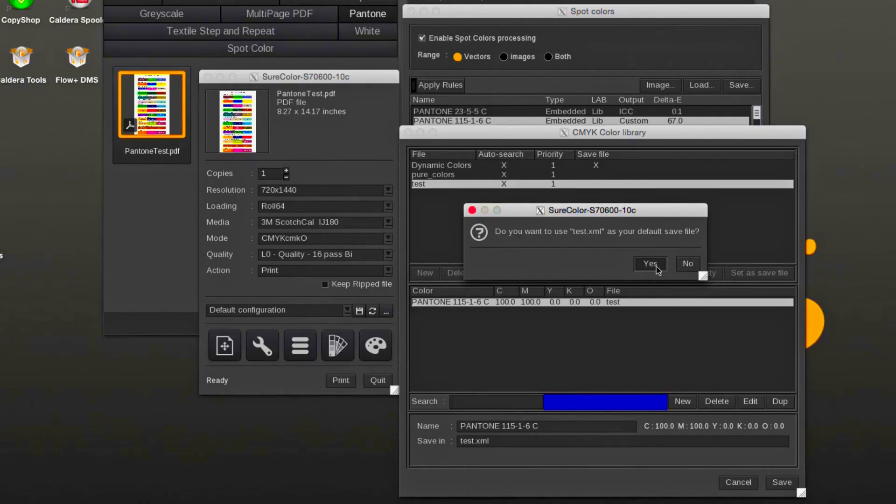
{"action": "left_click", "coordinate": [649, 263]}
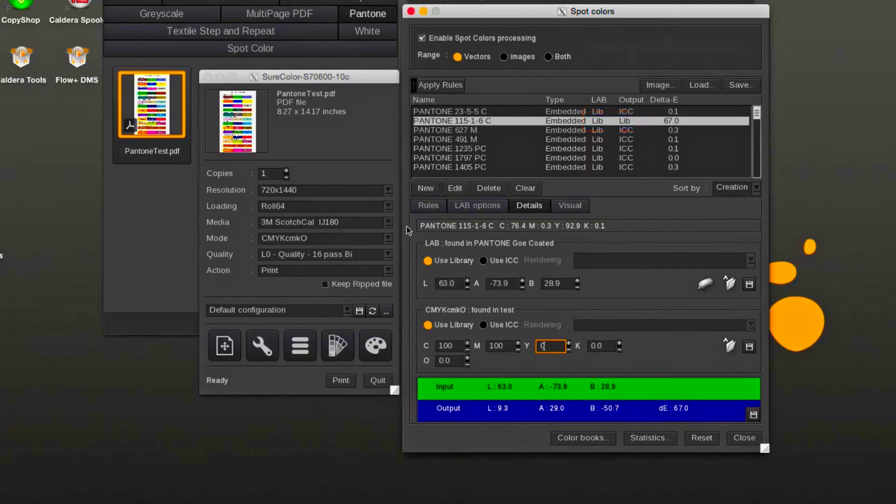
{"action": "left_click", "coordinate": [387, 222]}
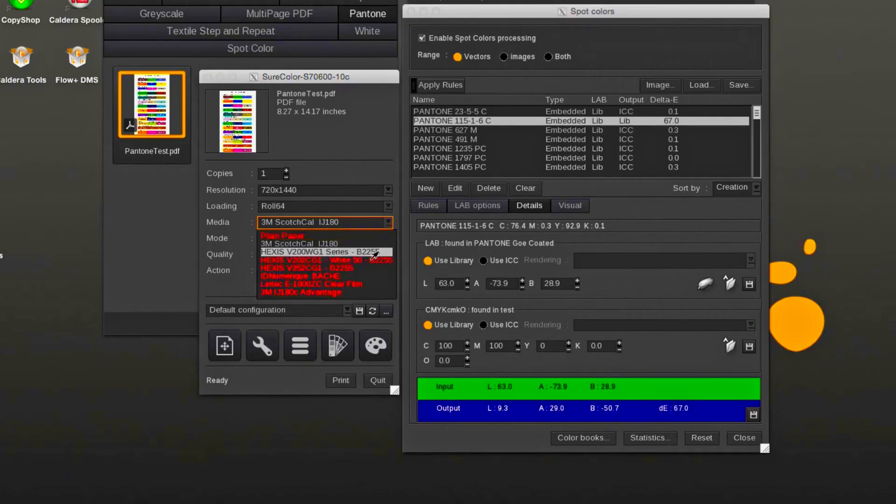
{"action": "left_click", "coordinate": [317, 251]}
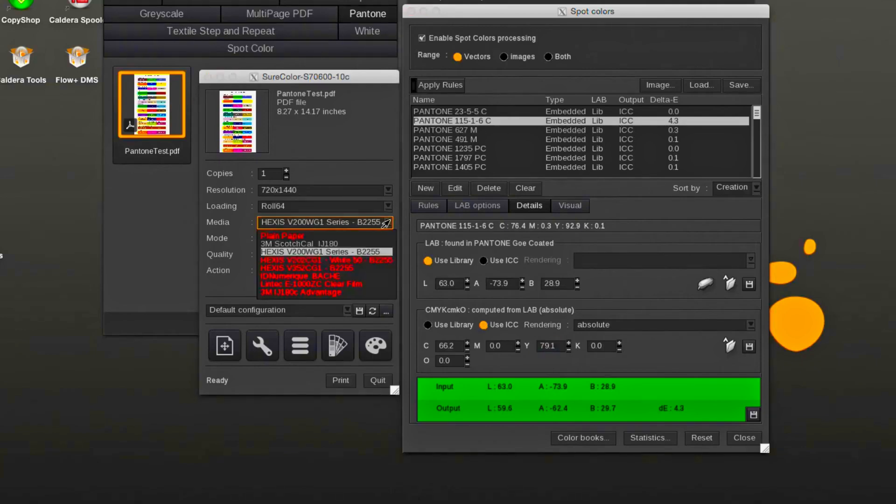
{"action": "left_click", "coordinate": [300, 243]}
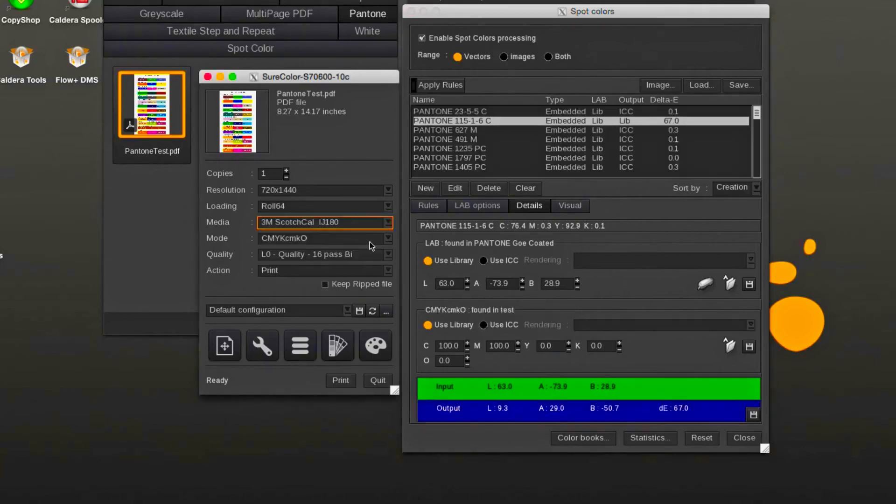
{"action": "mouse_move", "coordinate": [368, 245]}
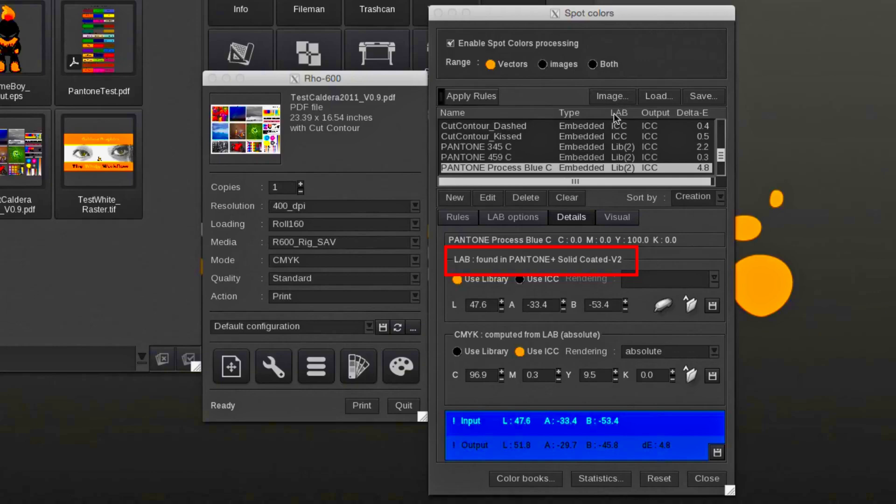
{"action": "mouse_move", "coordinate": [539, 279]}
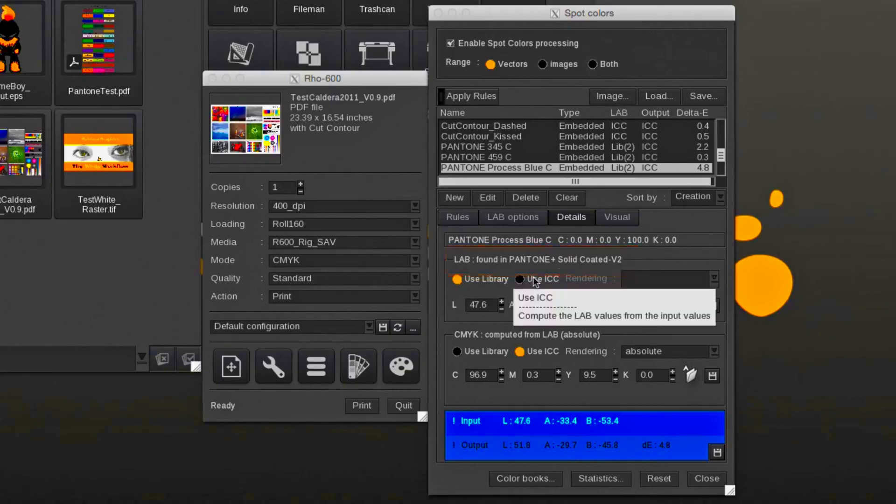
Step: Switch PANTONE Process Blue C to Use ICC so its LAB comes from input values
{"action": "left_click", "coordinate": [520, 278]}
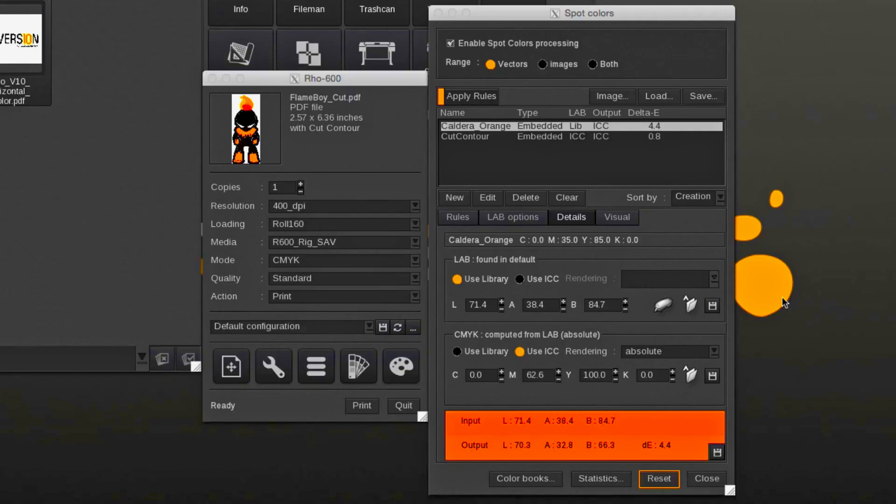
{"action": "mouse_move", "coordinate": [684, 307]}
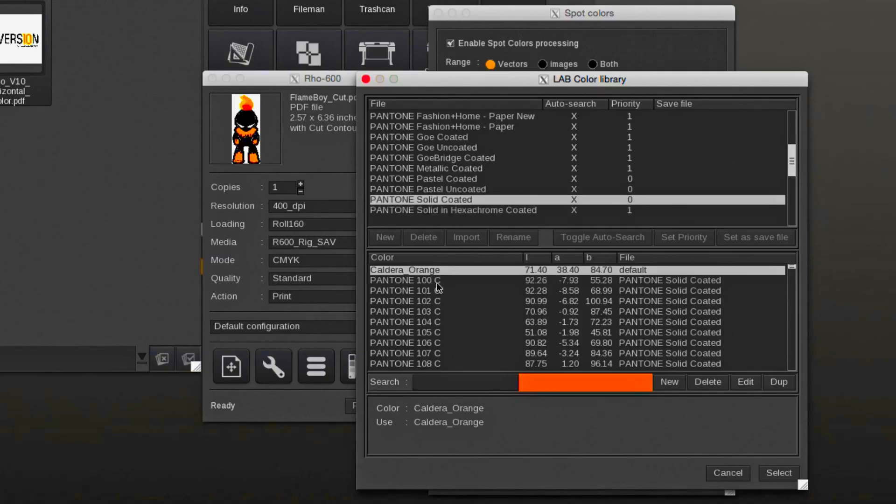
Step: Select PANTONE 100 C from the LAB library as Caldera_Orange's match
{"action": "left_click", "coordinate": [404, 280]}
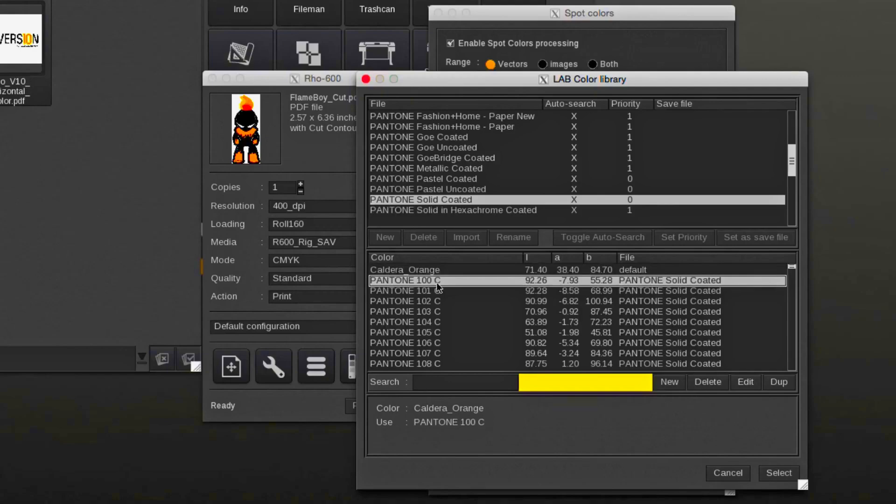
{"action": "left_click", "coordinate": [777, 472]}
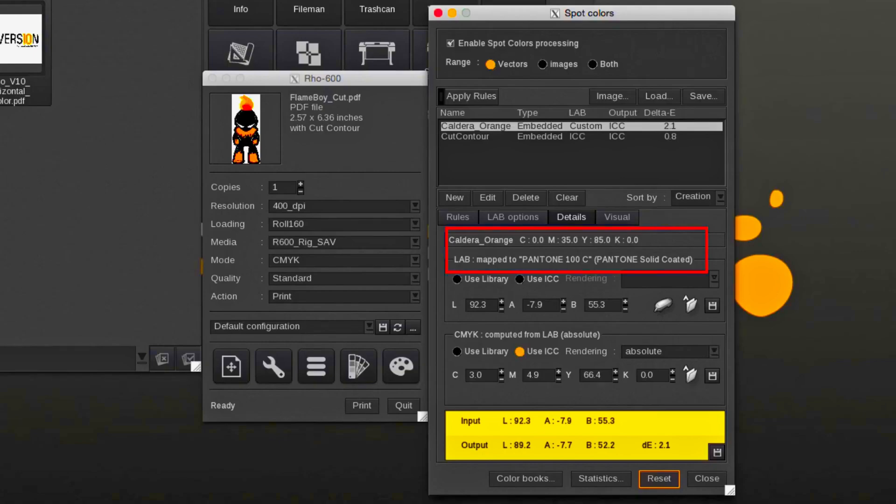
{"action": "left_click", "coordinate": [658, 477]}
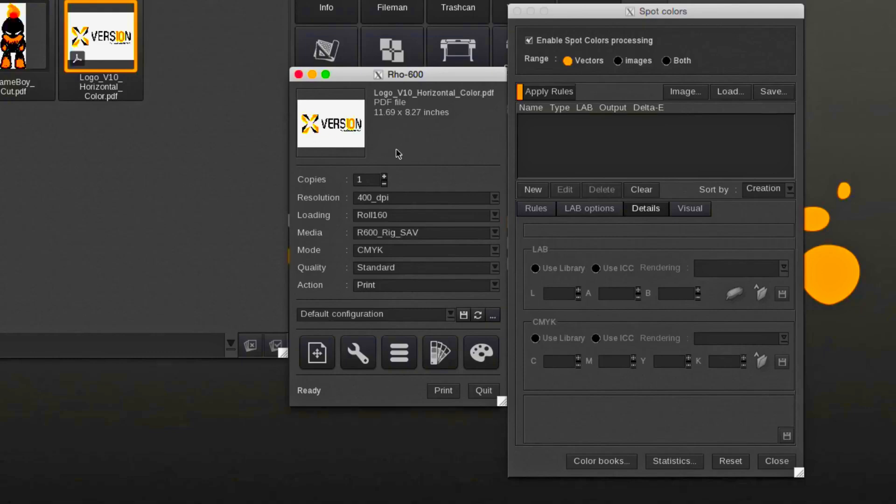
Step: Pick C000M038Y095K000 in the logo preview and match it to library spot PANTONE 107 C
{"action": "left_click", "coordinate": [689, 208]}
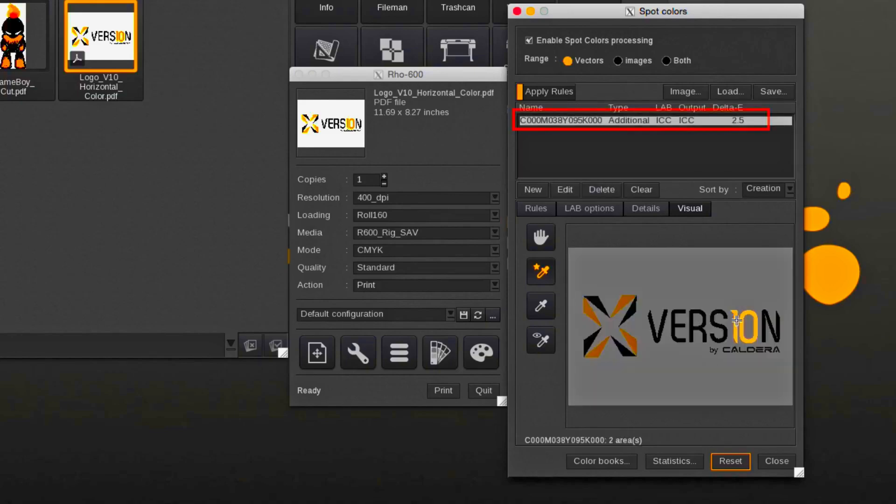
{"action": "left_click", "coordinate": [645, 208]}
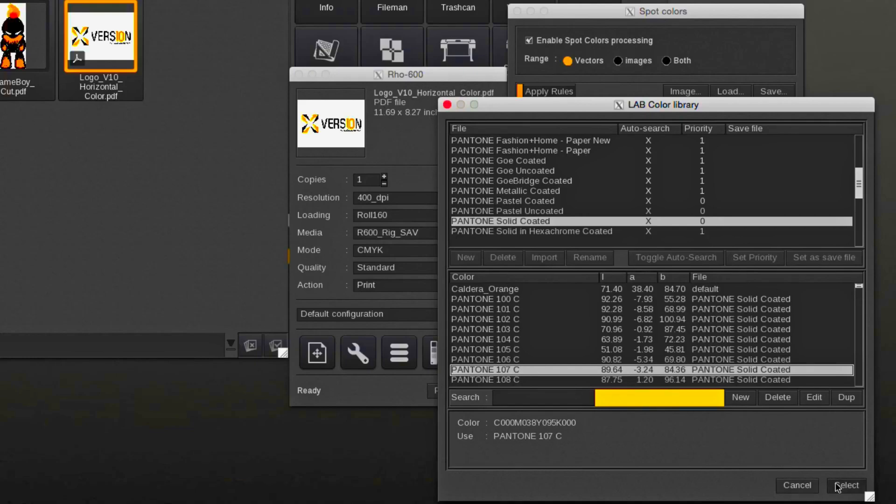
{"action": "left_click", "coordinate": [846, 485]}
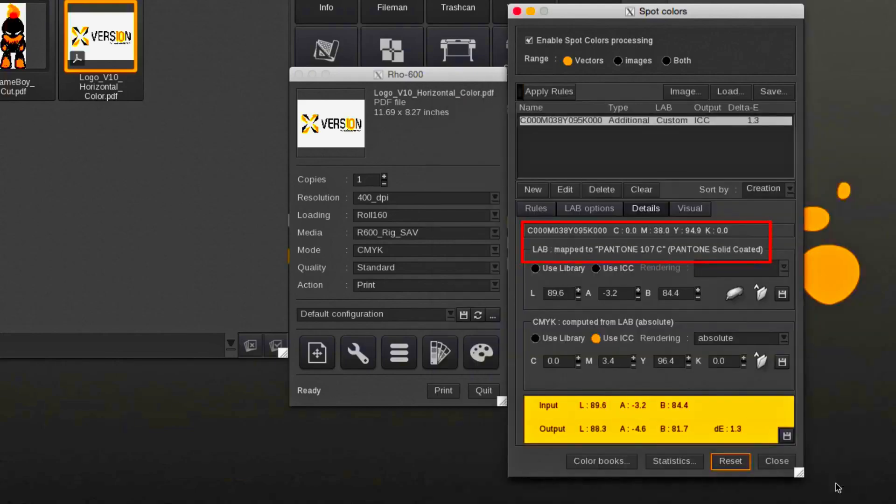
{"action": "mouse_move", "coordinate": [826, 475]}
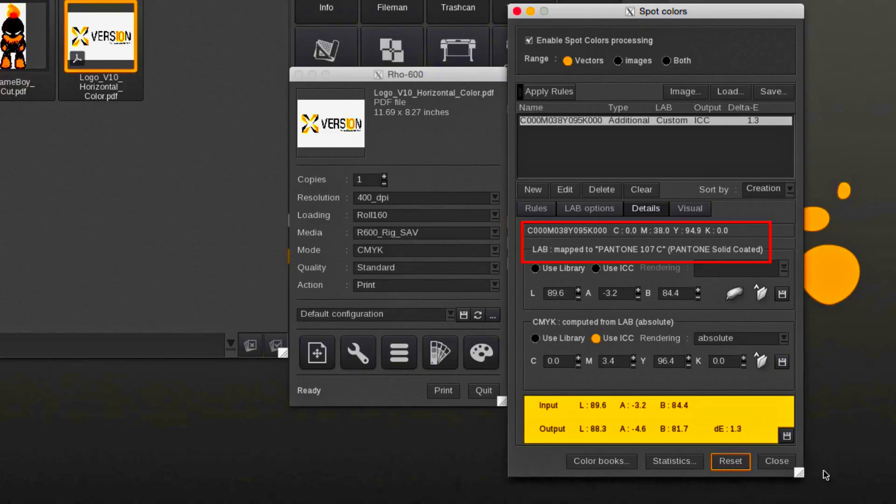
{"action": "mouse_move", "coordinate": [726, 400]}
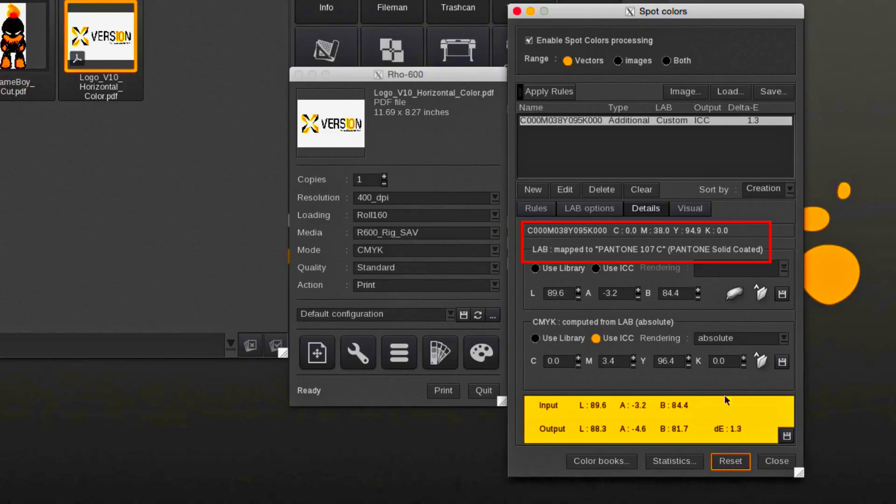
{"action": "left_click", "coordinate": [729, 460]}
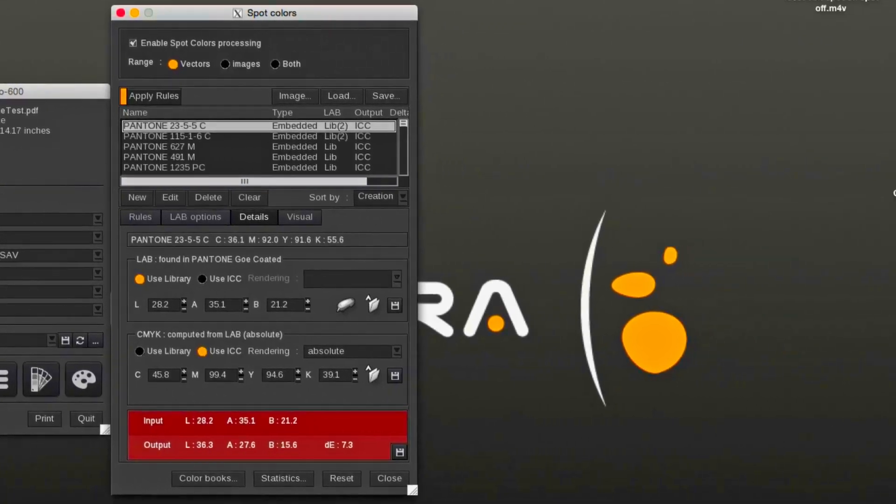
Step: Inspect the two PANTONE spots, then select This One First Please in the LAB library configuration
{"action": "left_click", "coordinate": [167, 137]}
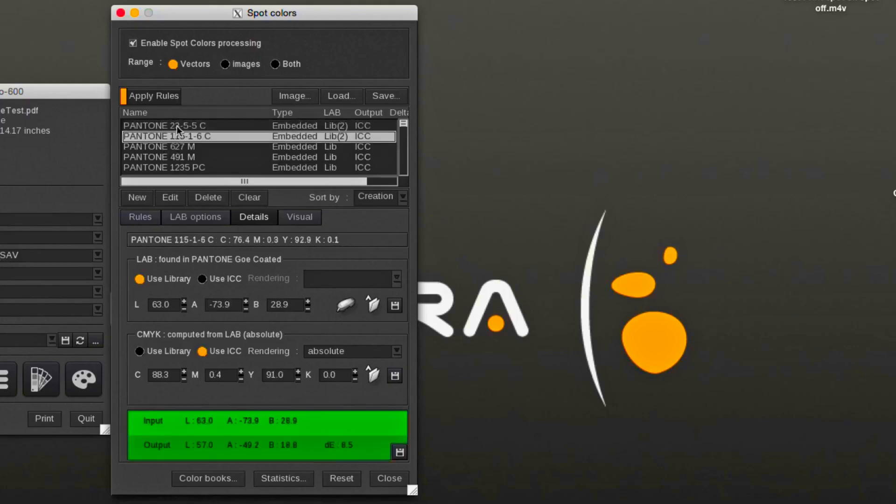
{"action": "left_click", "coordinate": [164, 125]}
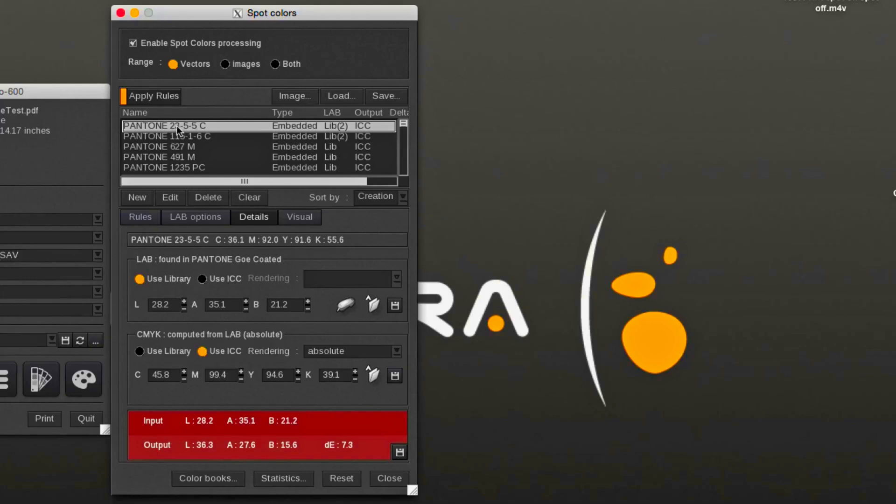
{"action": "mouse_move", "coordinate": [126, 329]}
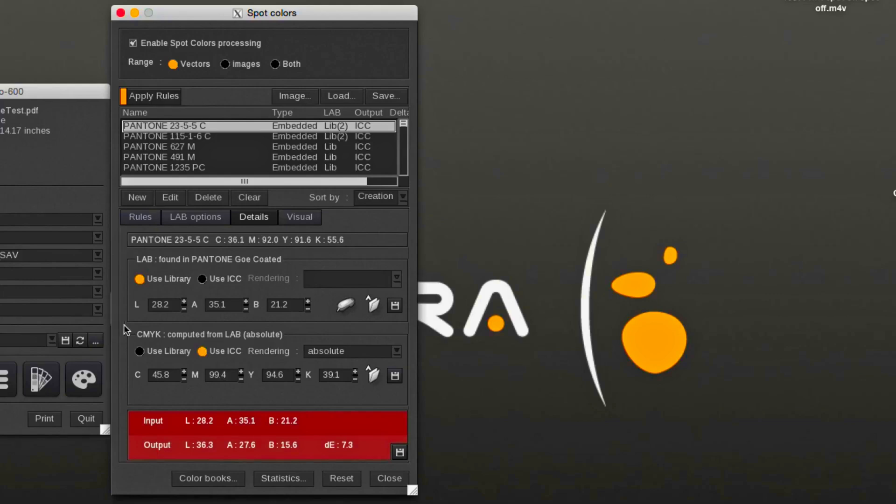
{"action": "left_click", "coordinate": [140, 216]}
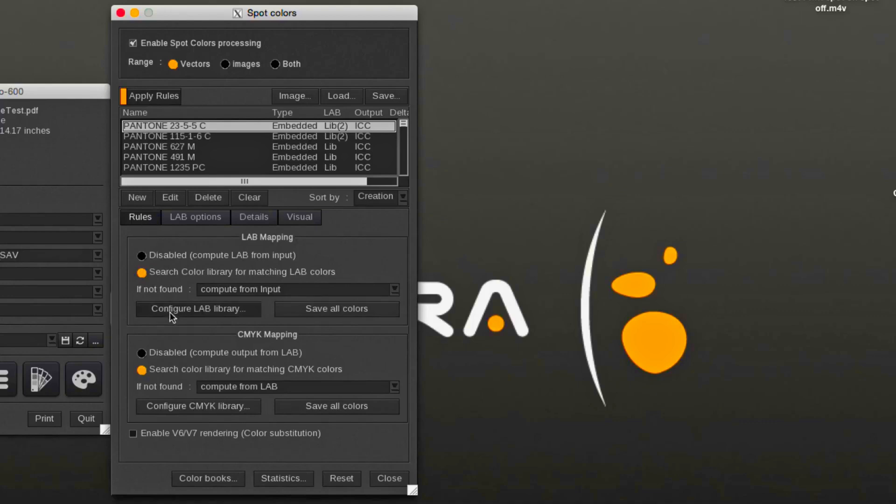
{"action": "left_click", "coordinate": [197, 309]}
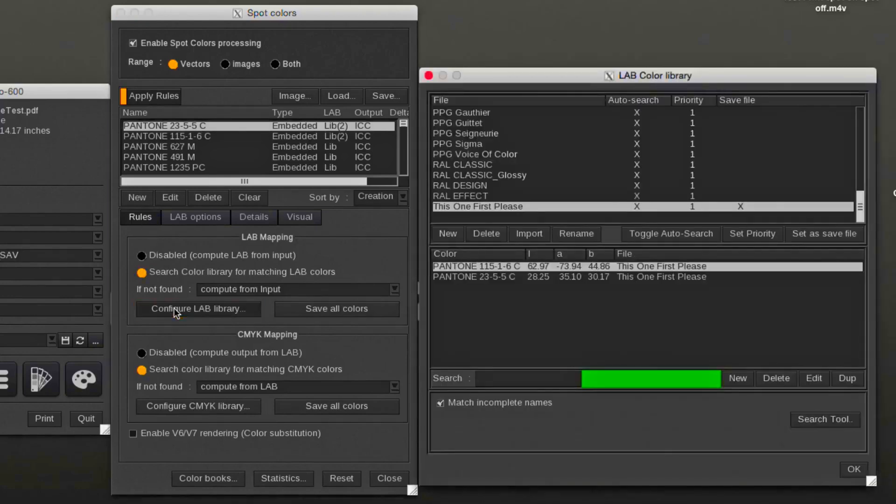
{"action": "left_click", "coordinate": [474, 206]}
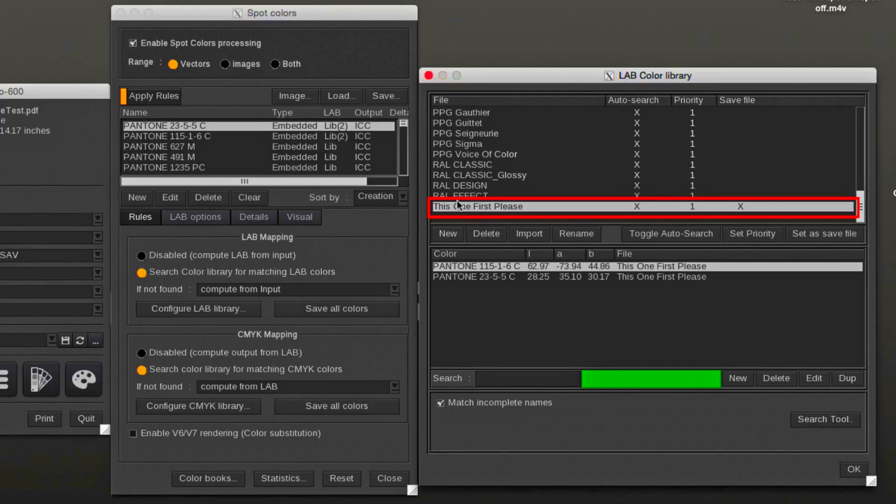
{"action": "mouse_move", "coordinate": [495, 299]}
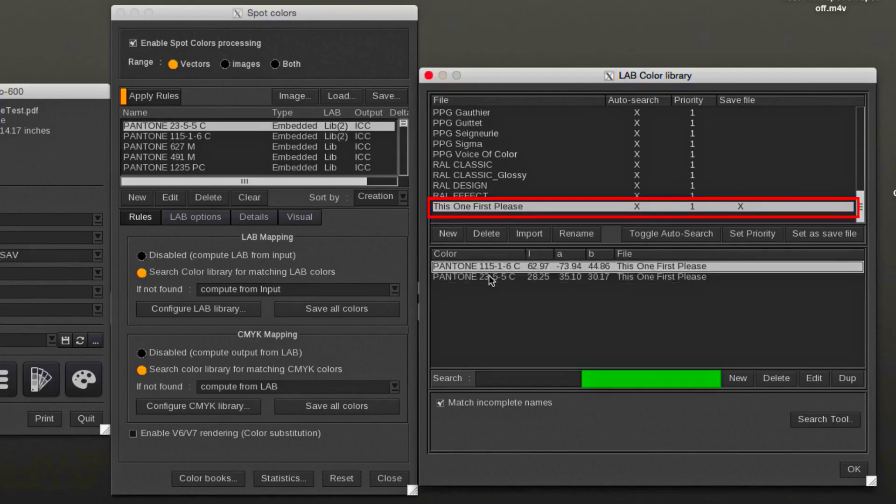
Step: Review its PANTONE 115-1-6 C and 23-5-5 C entries and set the library priority to 2
{"action": "left_click", "coordinate": [474, 276]}
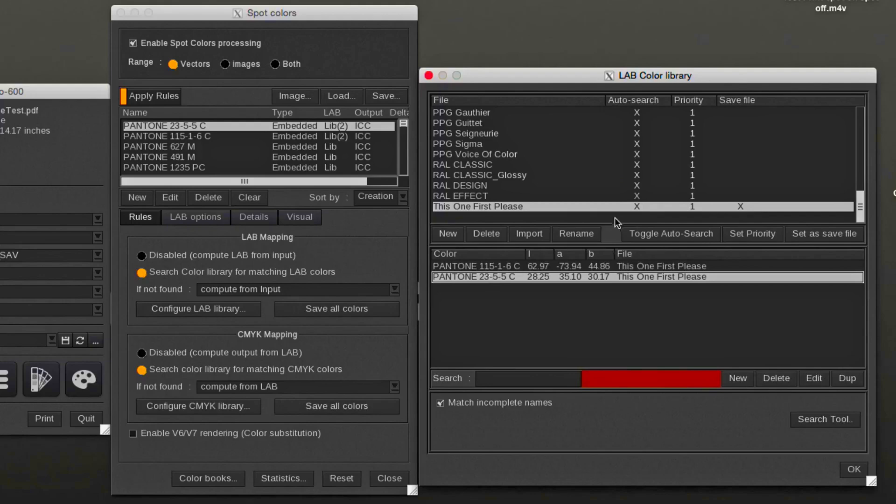
{"action": "left_click", "coordinate": [752, 234]}
{"action": "type", "text": "2"}
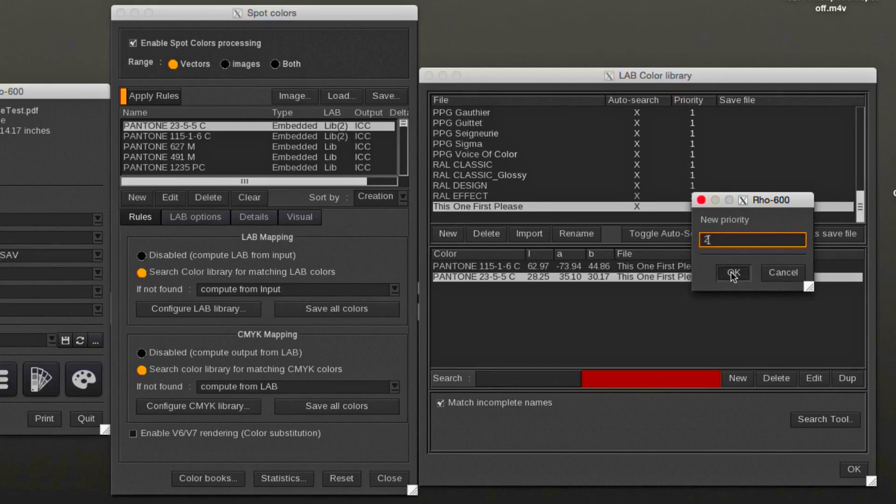
{"action": "left_click", "coordinate": [732, 272]}
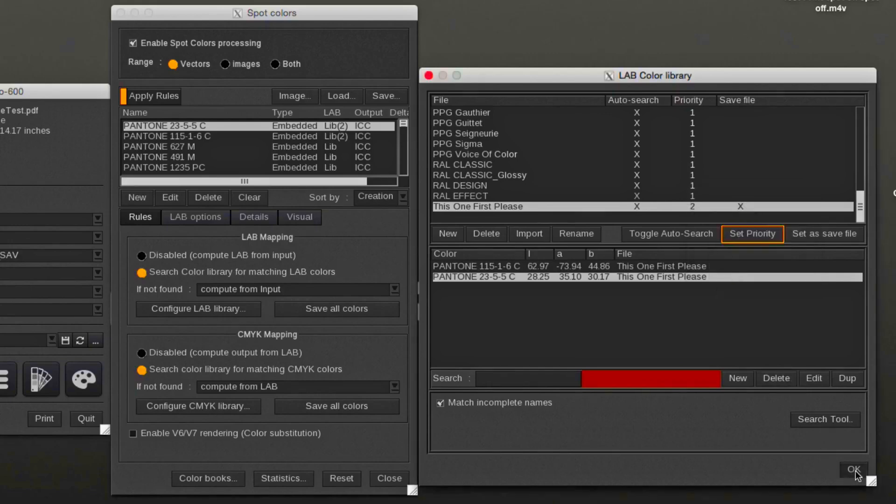
{"action": "left_click", "coordinate": [853, 470]}
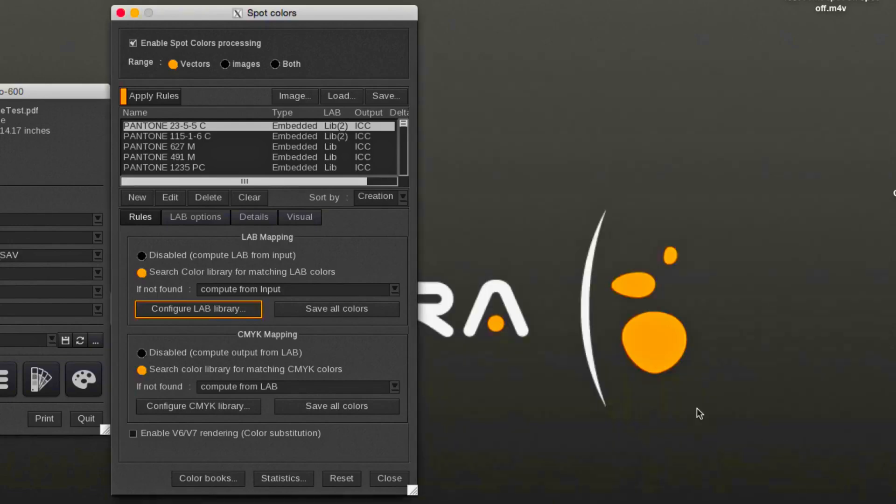
Step: Confirm in Details that PANTONE 115-1-6 C and 23-5-5 C take LAB from This One First Please
{"action": "left_click", "coordinate": [254, 217]}
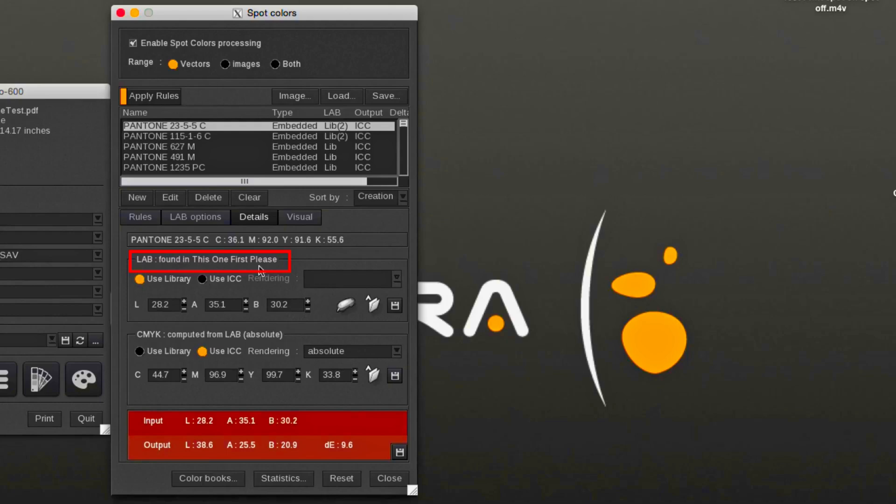
{"action": "left_click", "coordinate": [166, 136]}
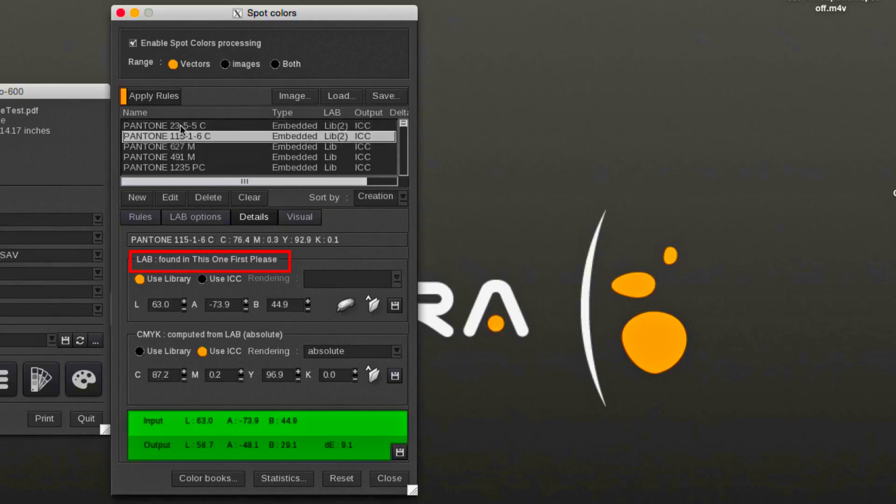
{"action": "left_click", "coordinate": [164, 125]}
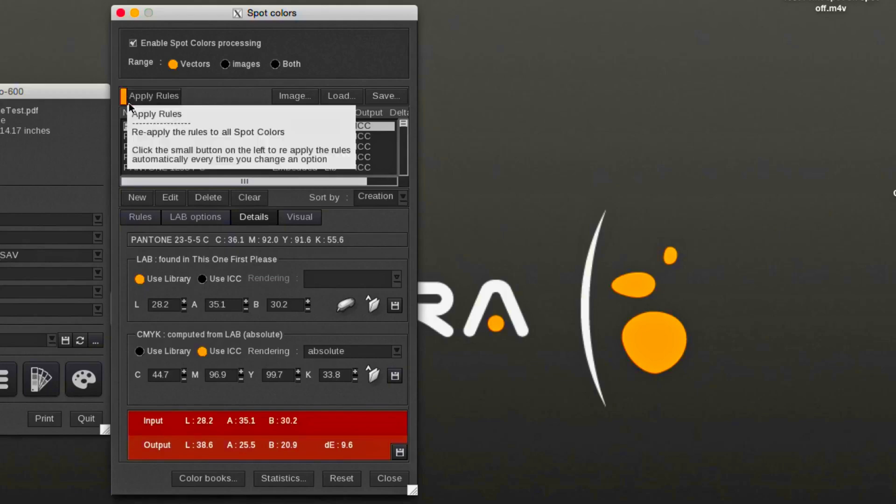
{"action": "left_click", "coordinate": [166, 136]}
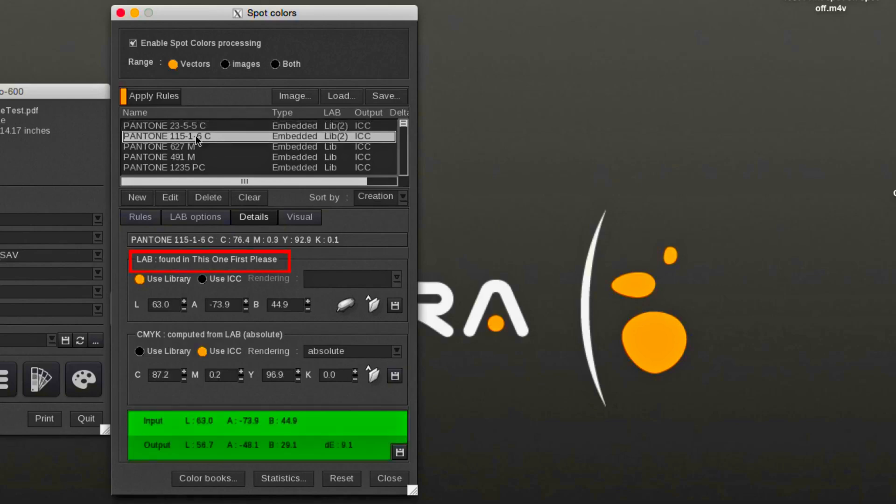
{"action": "mouse_move", "coordinate": [232, 276]}
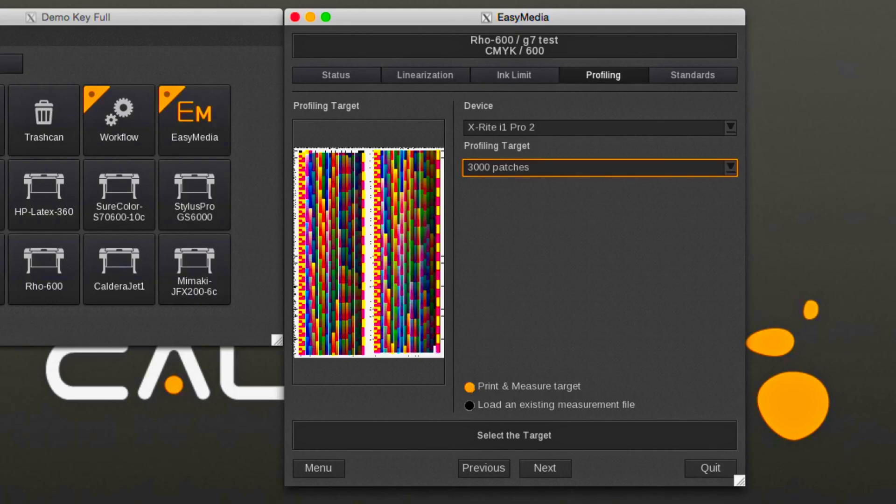
Step: Show the profiling target choices for the Rho-600 g7 test media in EasyMedia
{"action": "left_click", "coordinate": [597, 167]}
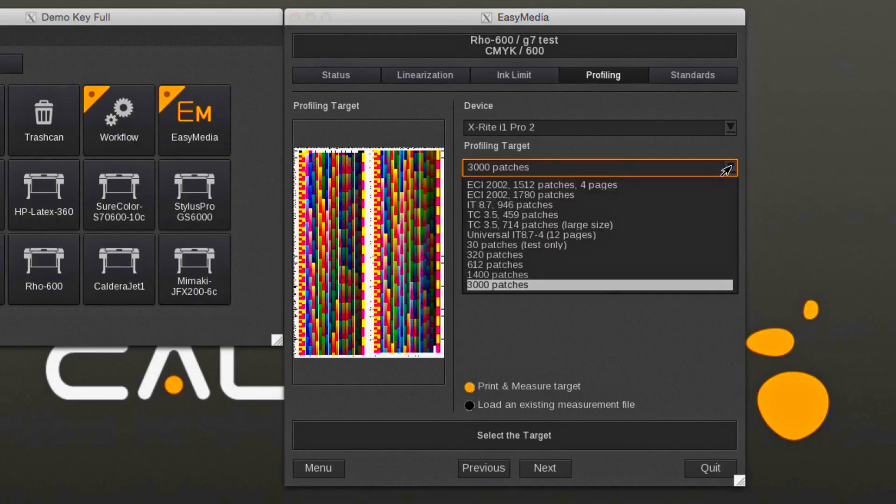